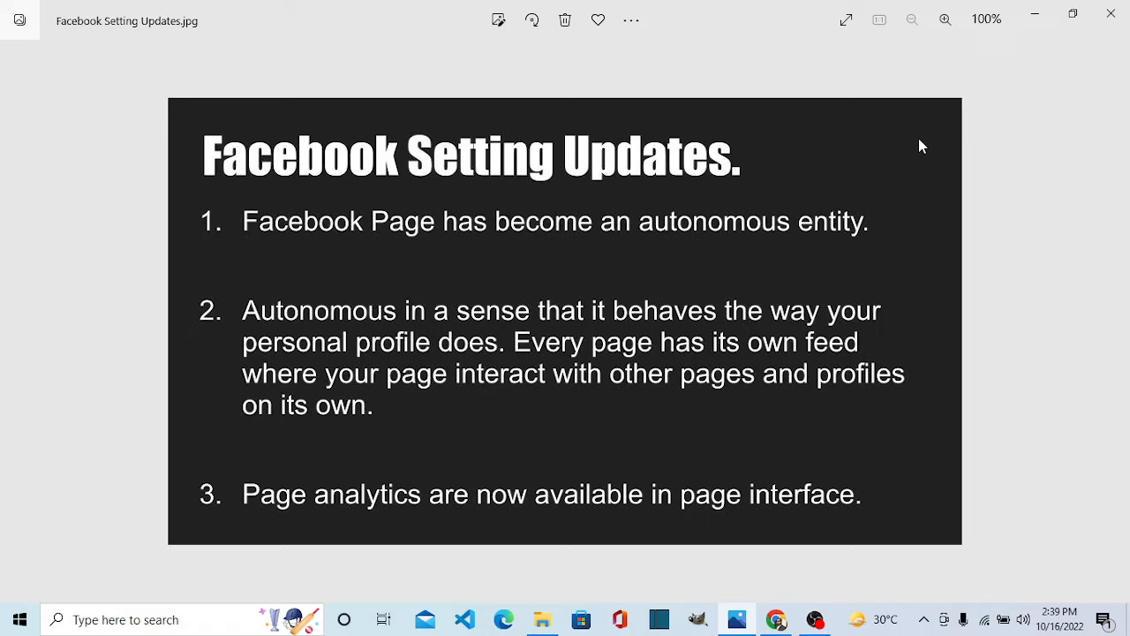
mouse_move(538, 237)
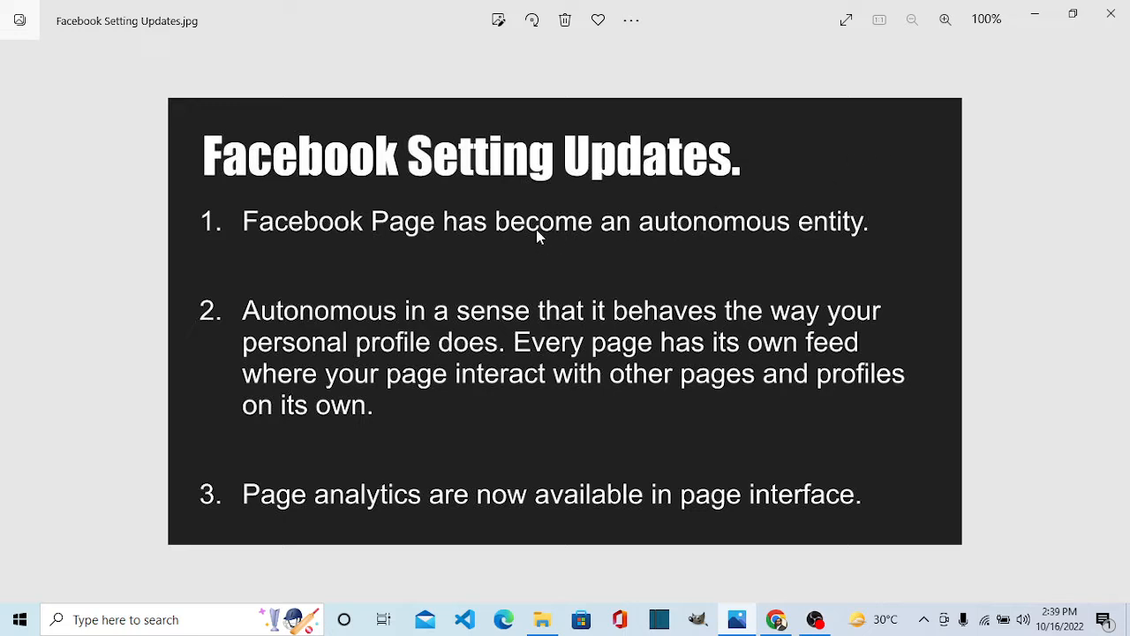
mouse_move(717, 230)
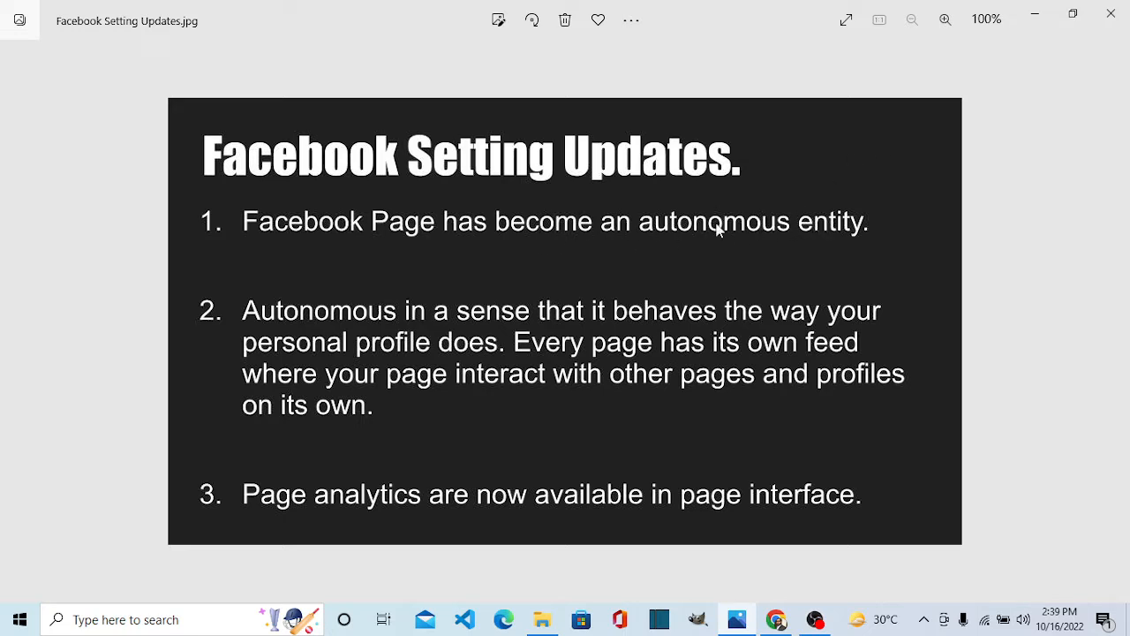
mouse_move(301, 216)
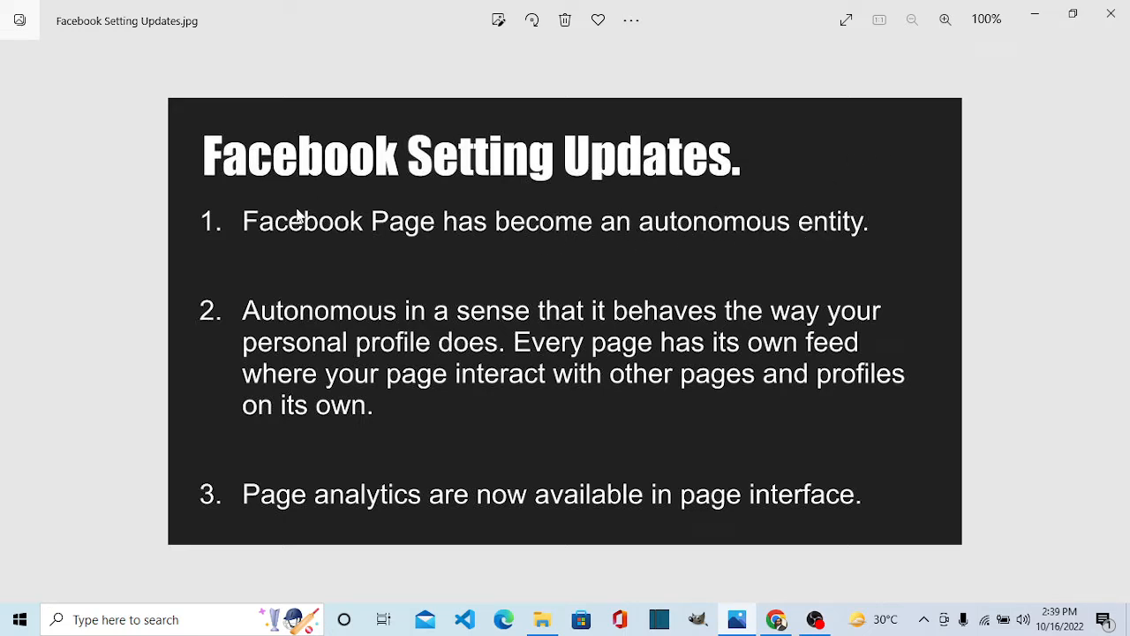
mouse_move(417, 325)
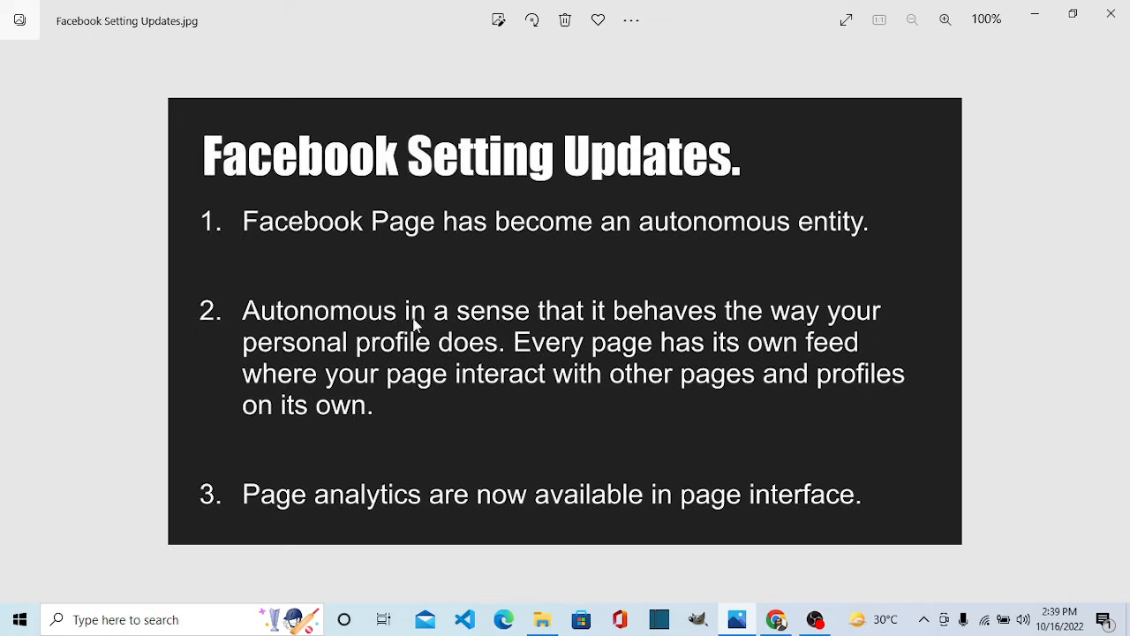
mouse_move(745, 329)
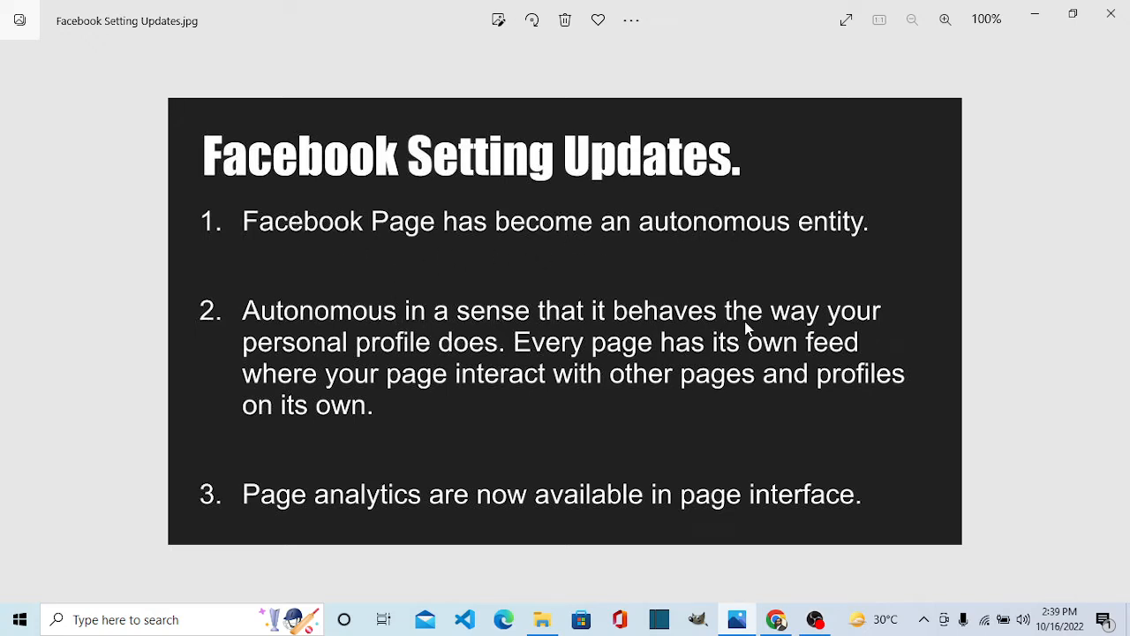
mouse_move(516, 369)
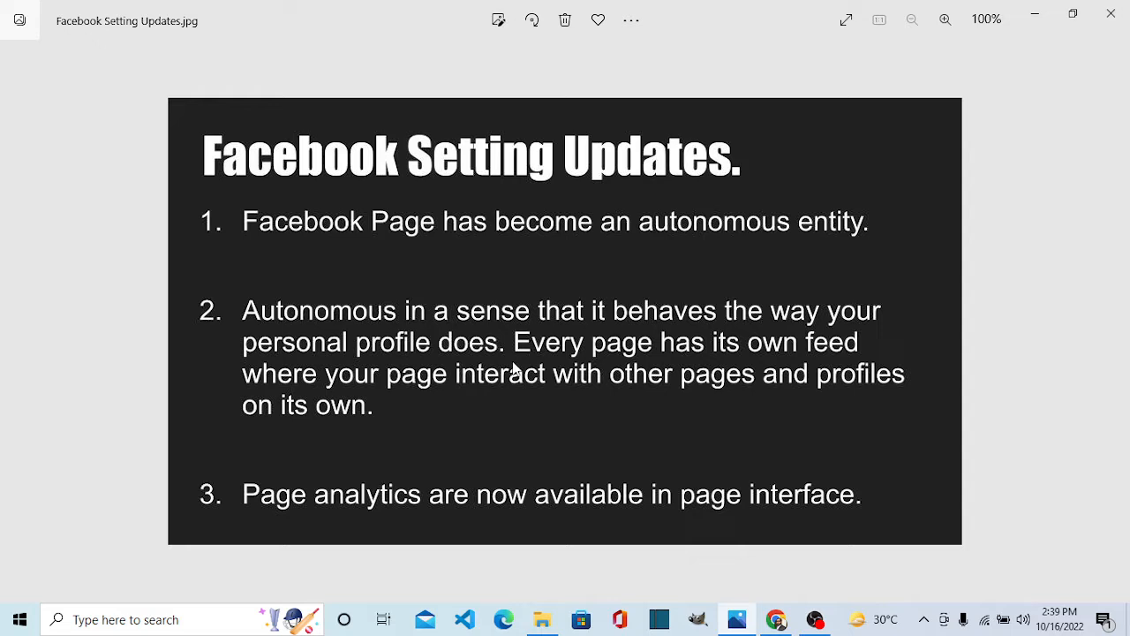
mouse_move(524, 394)
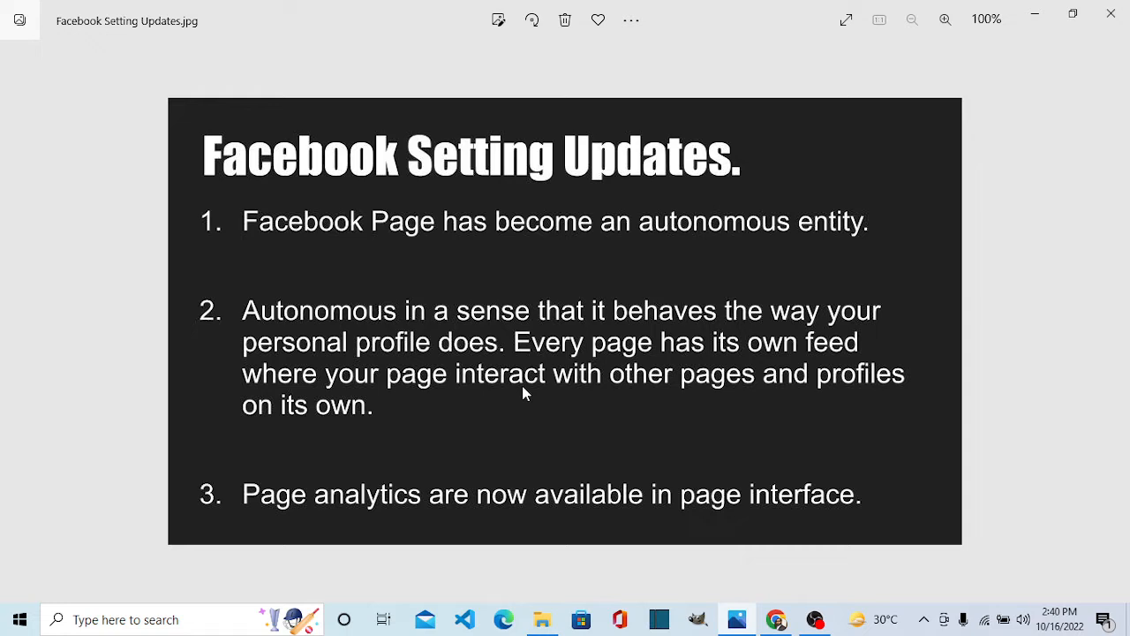
mouse_move(590, 413)
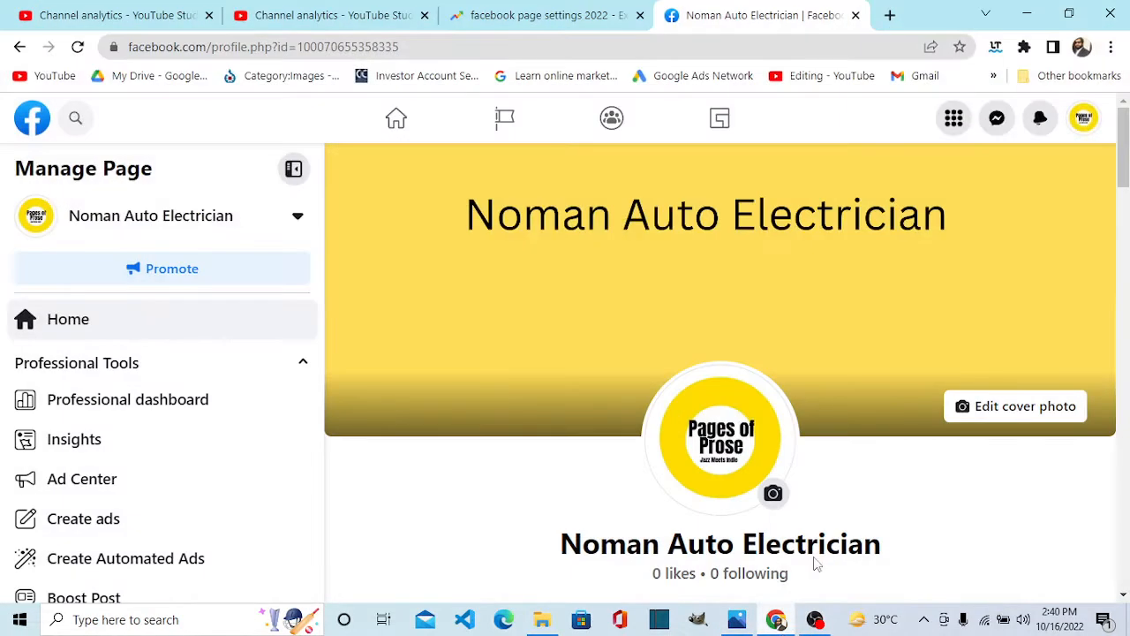
mouse_move(602, 235)
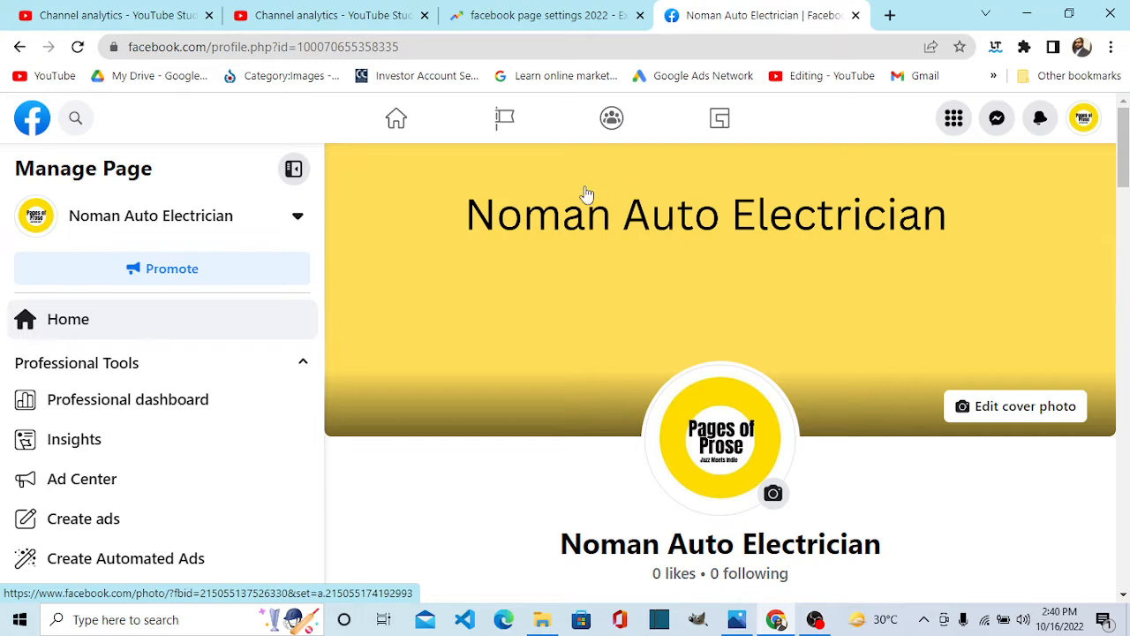
mouse_move(851, 299)
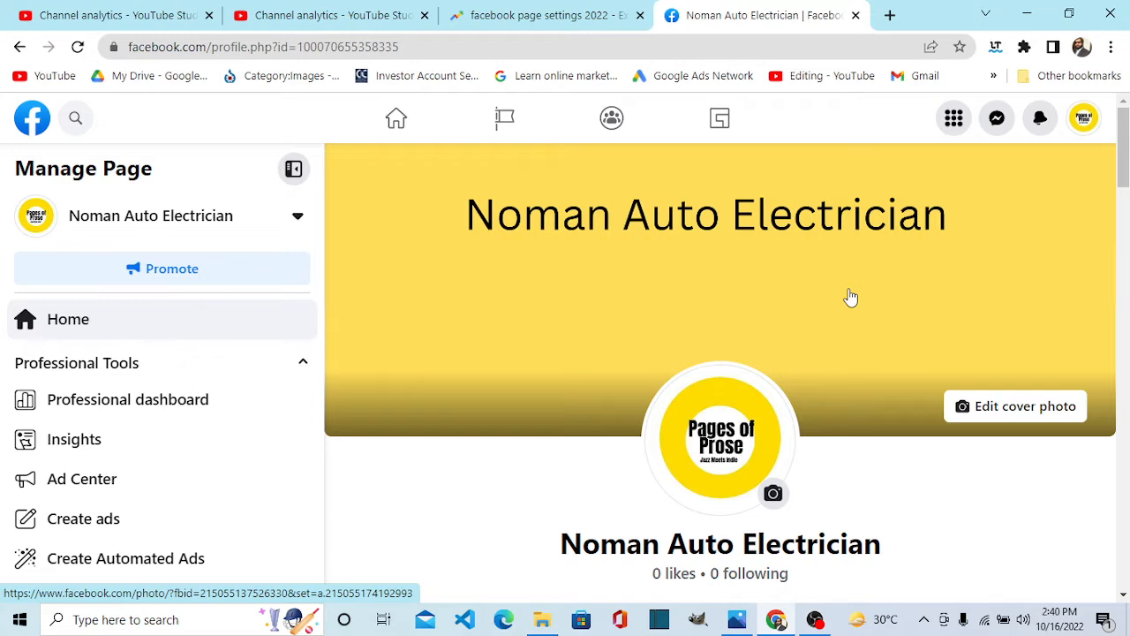
scroll("down", 3)
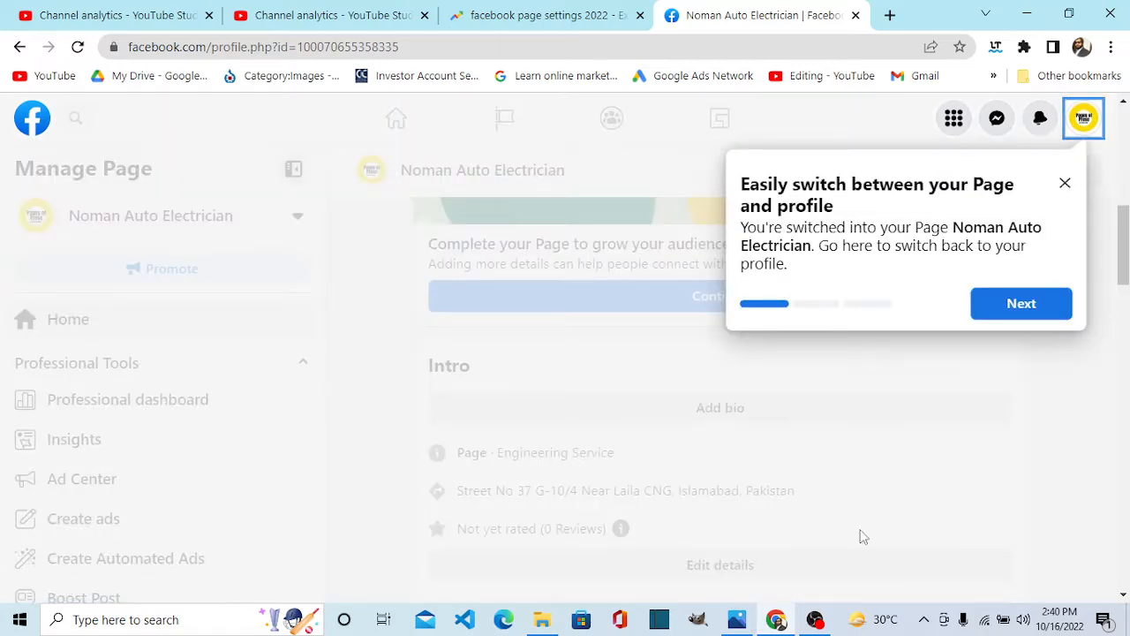
mouse_move(705, 261)
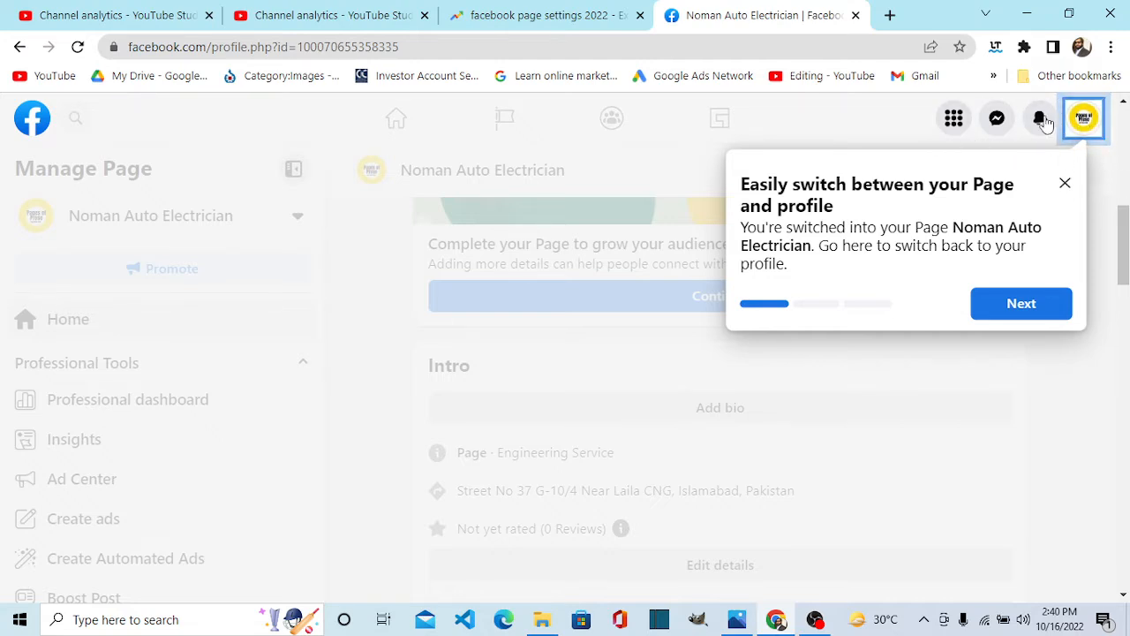
mouse_move(1086, 157)
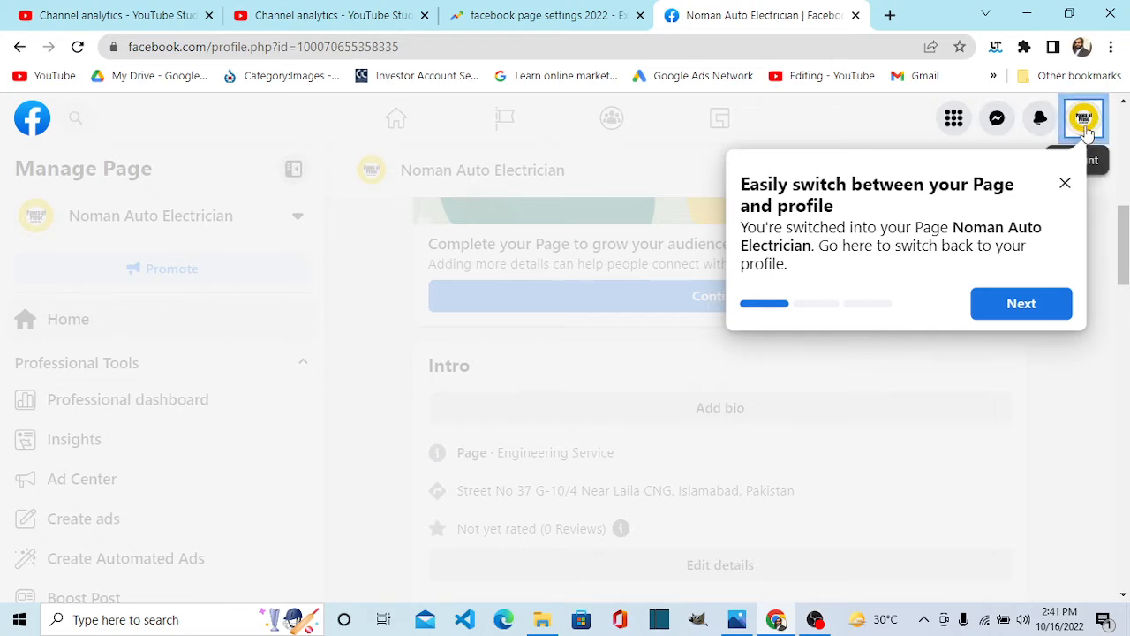
- Show the account menu with the options for switching between the Page and personal profile
left_click(1085, 116)
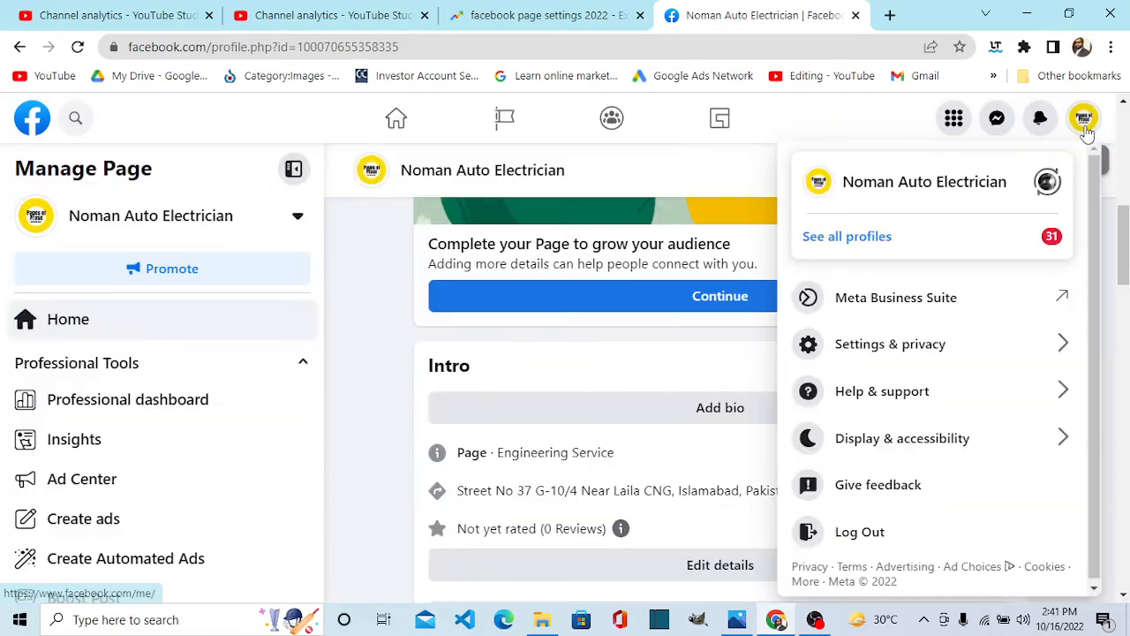
mouse_move(1047, 180)
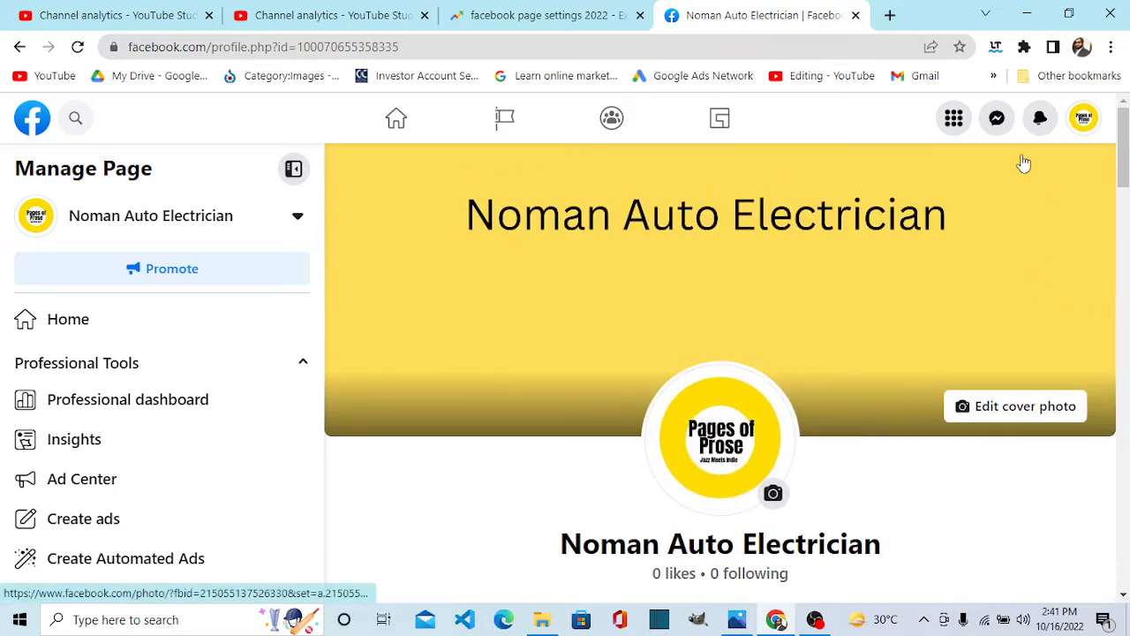
- Scroll the Page profile to its like/follower counts, Promote/Manage/Edit buttons and Posts/About tabs
scroll("down", 3)
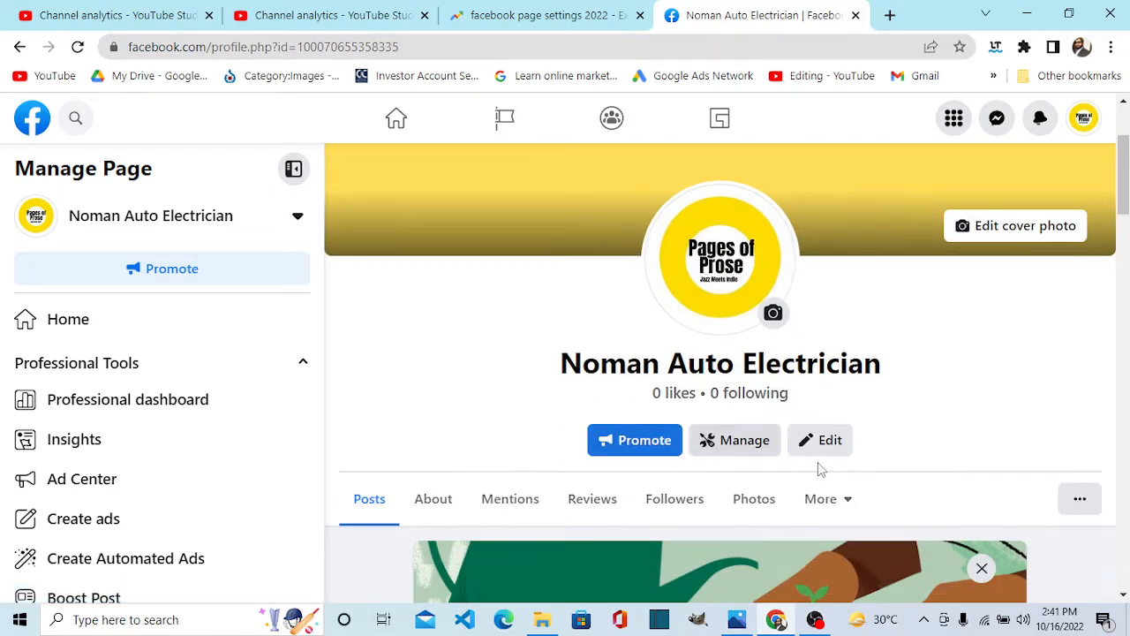
scroll("down", 3)
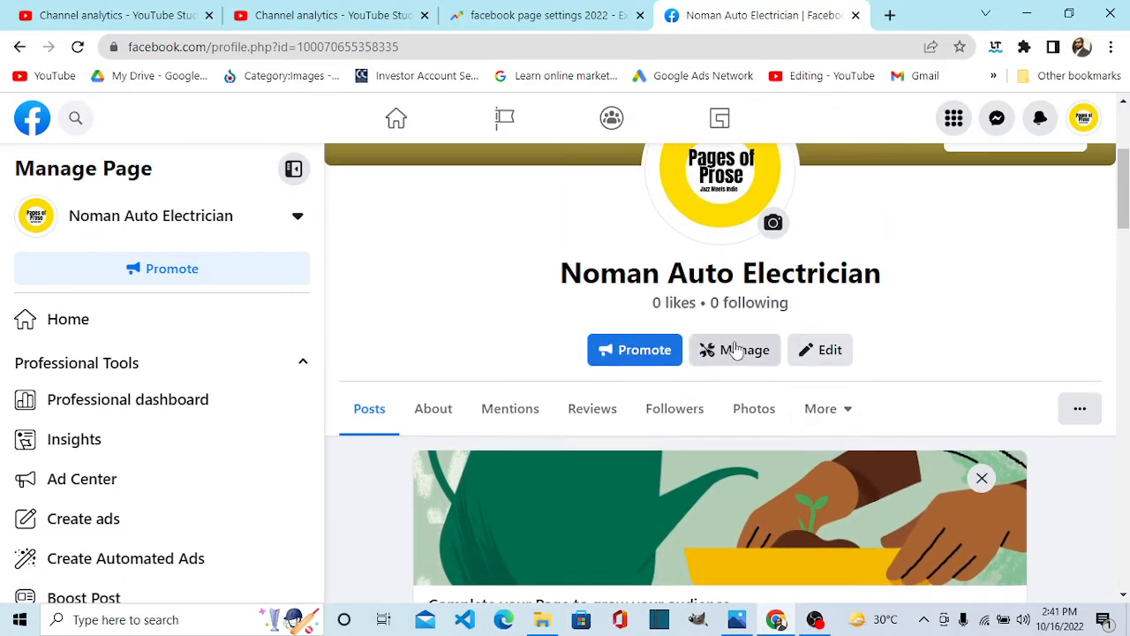
mouse_move(739, 360)
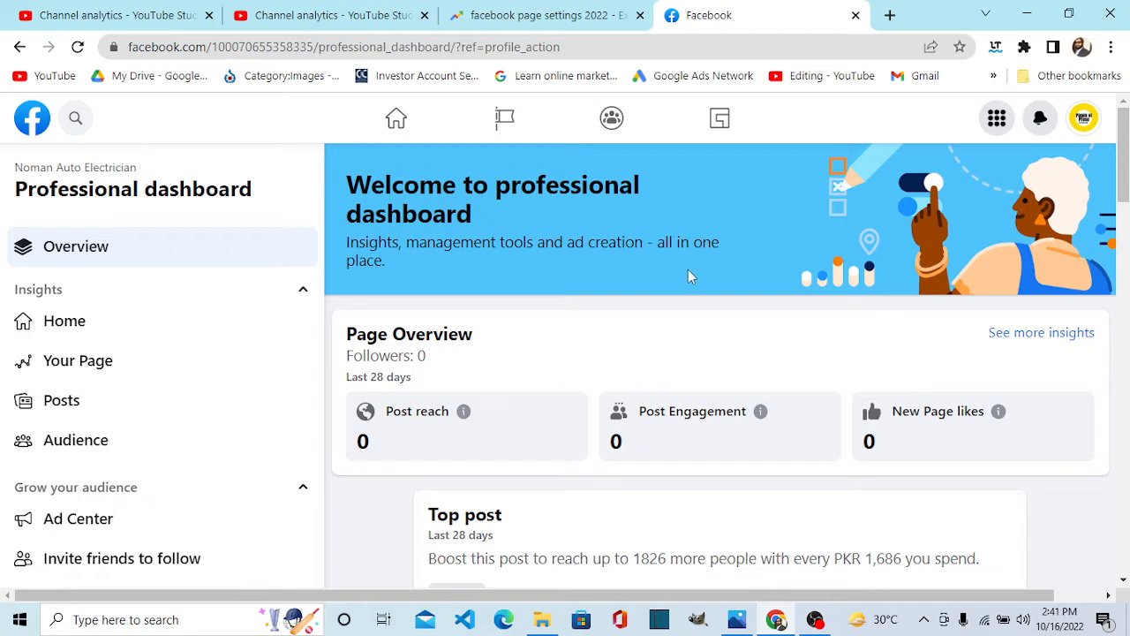
mouse_move(615, 406)
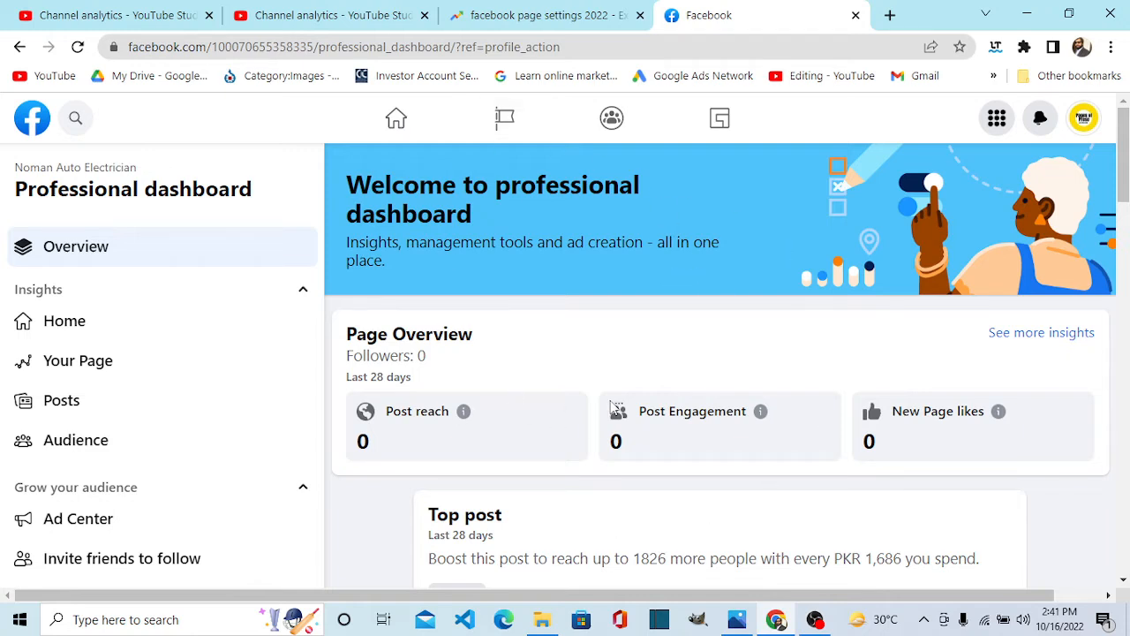
mouse_move(565, 276)
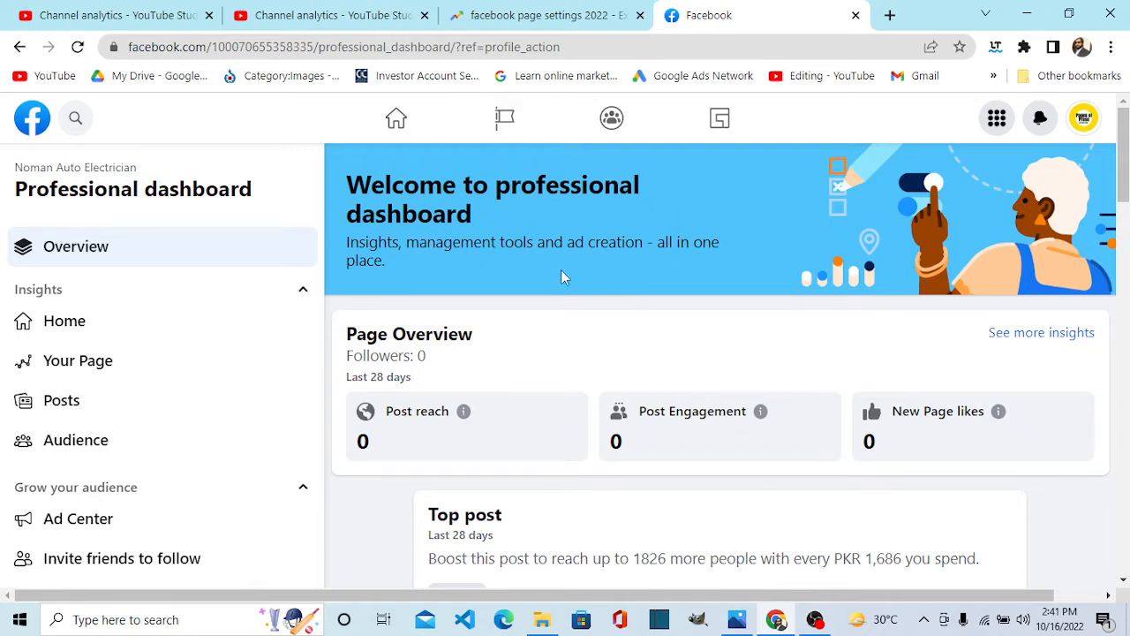
mouse_move(723, 262)
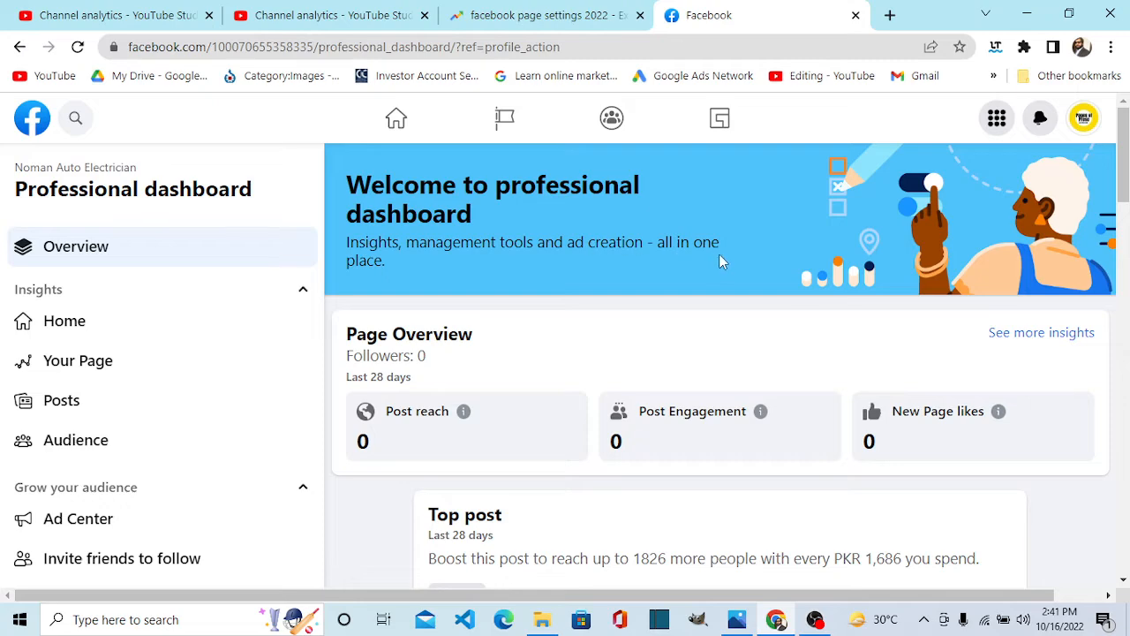
- Scroll through the professional dashboard's Page overview of followers, reach, engagement and new likes
scroll("down", 3)
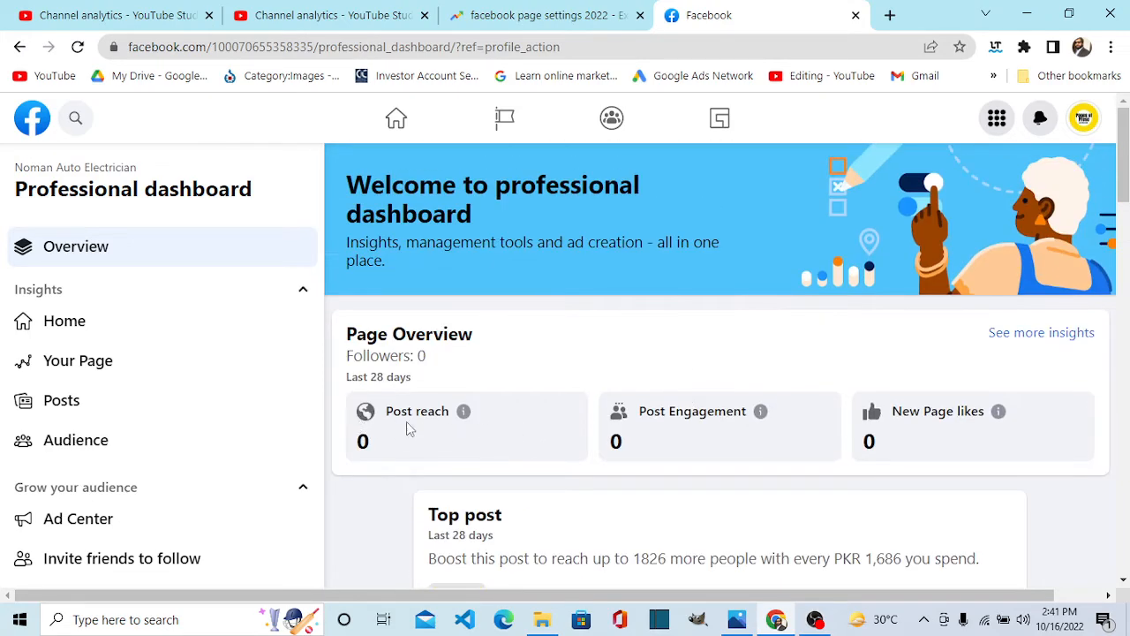
mouse_move(477, 438)
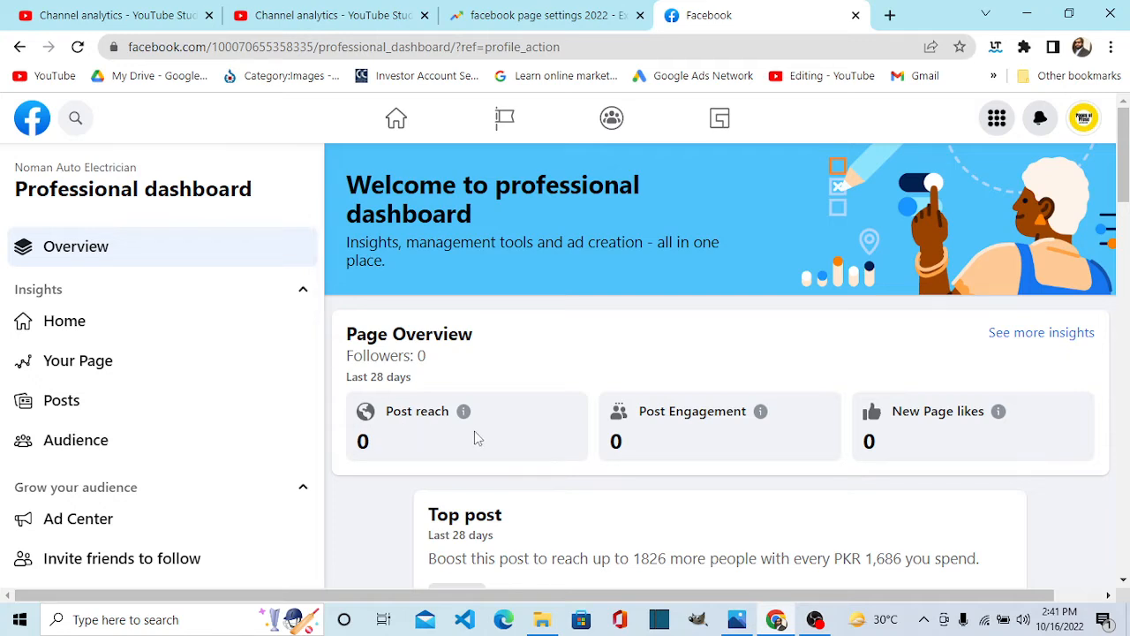
mouse_move(673, 441)
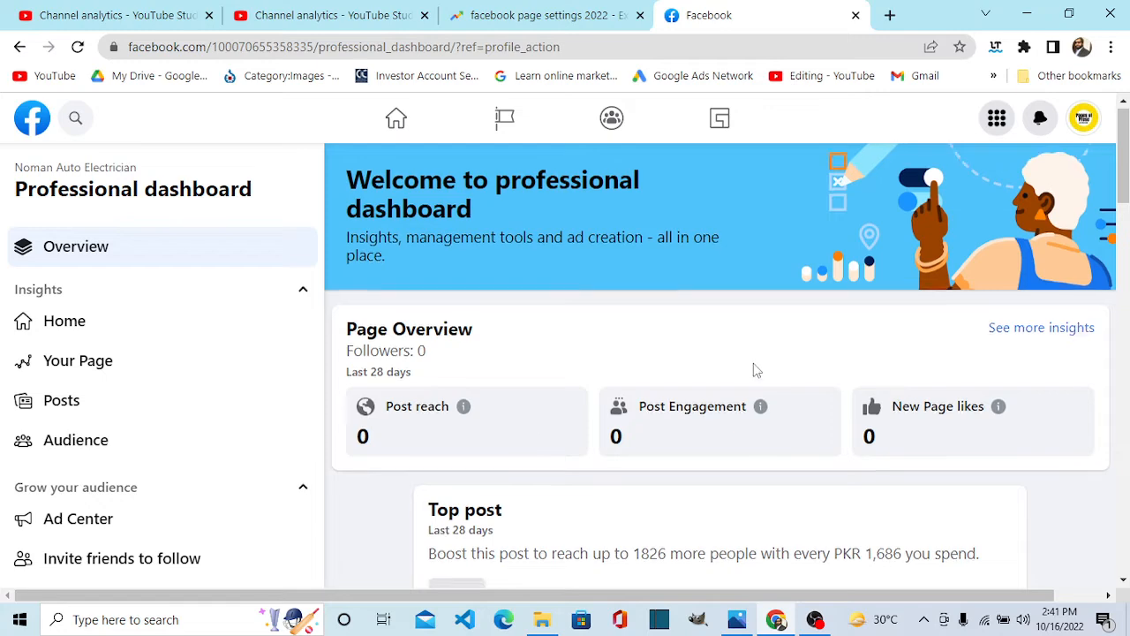
scroll("down", 3)
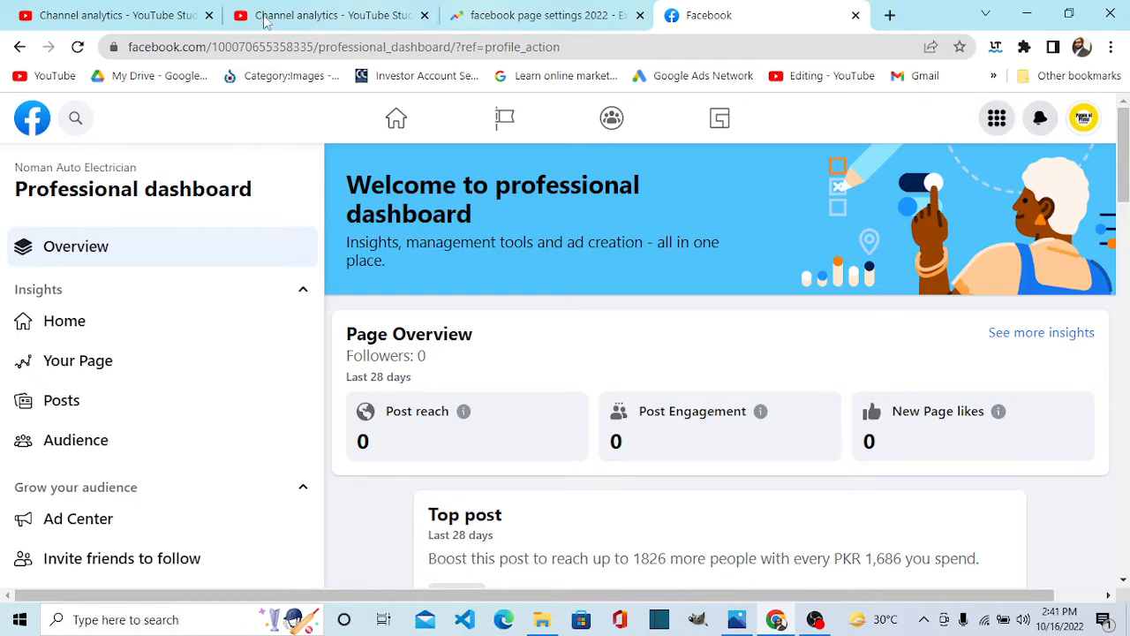
mouse_move(1085, 116)
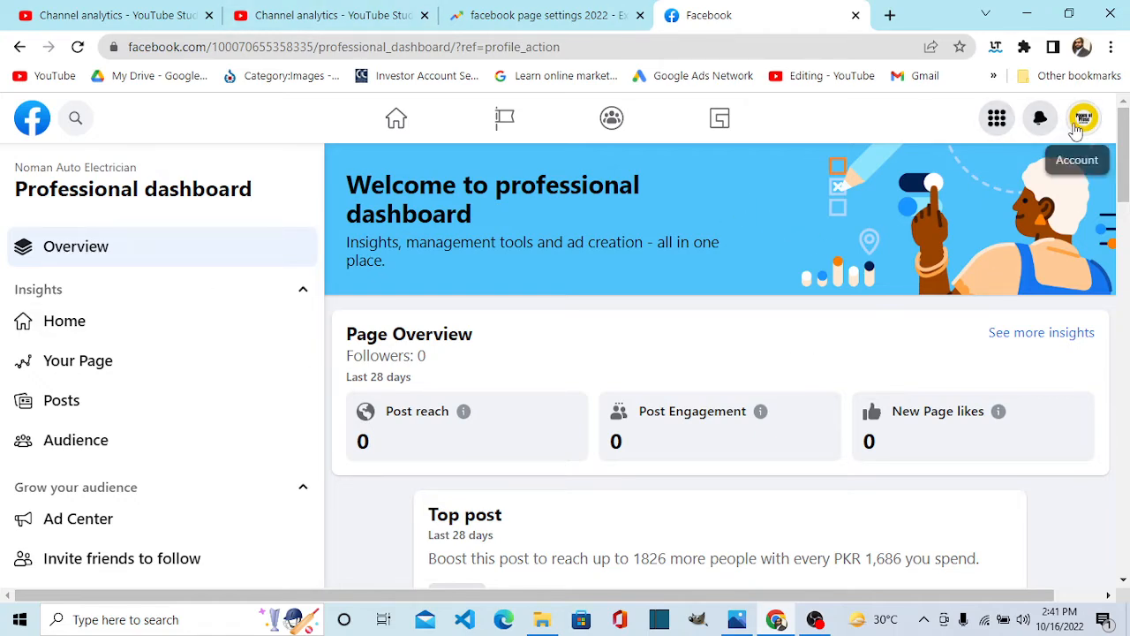
mouse_move(746, 393)
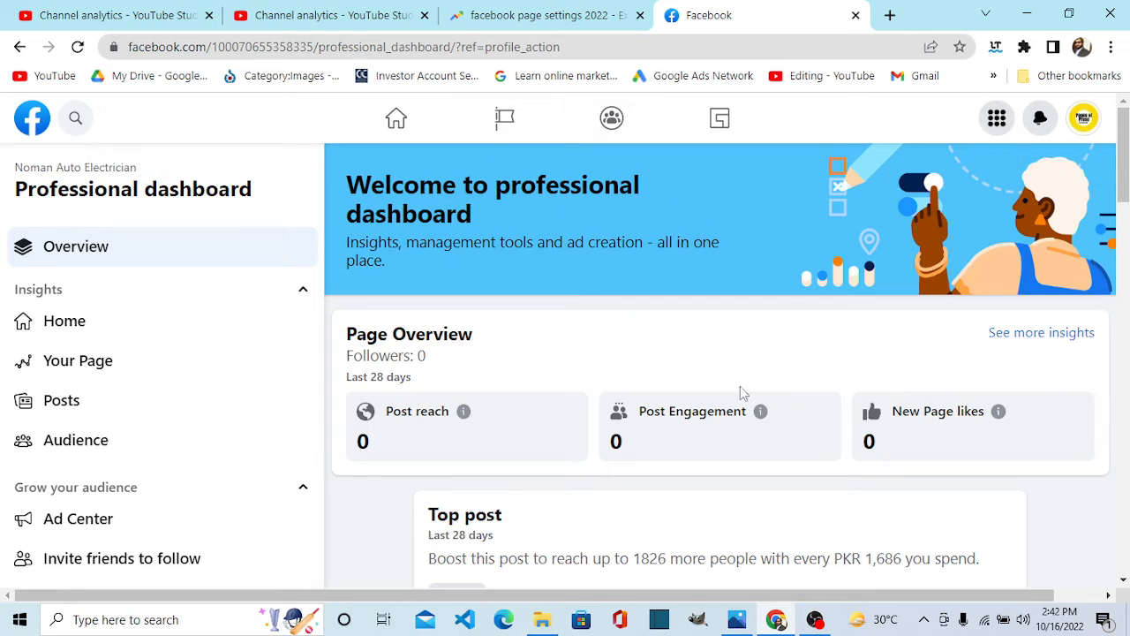
mouse_move(698, 264)
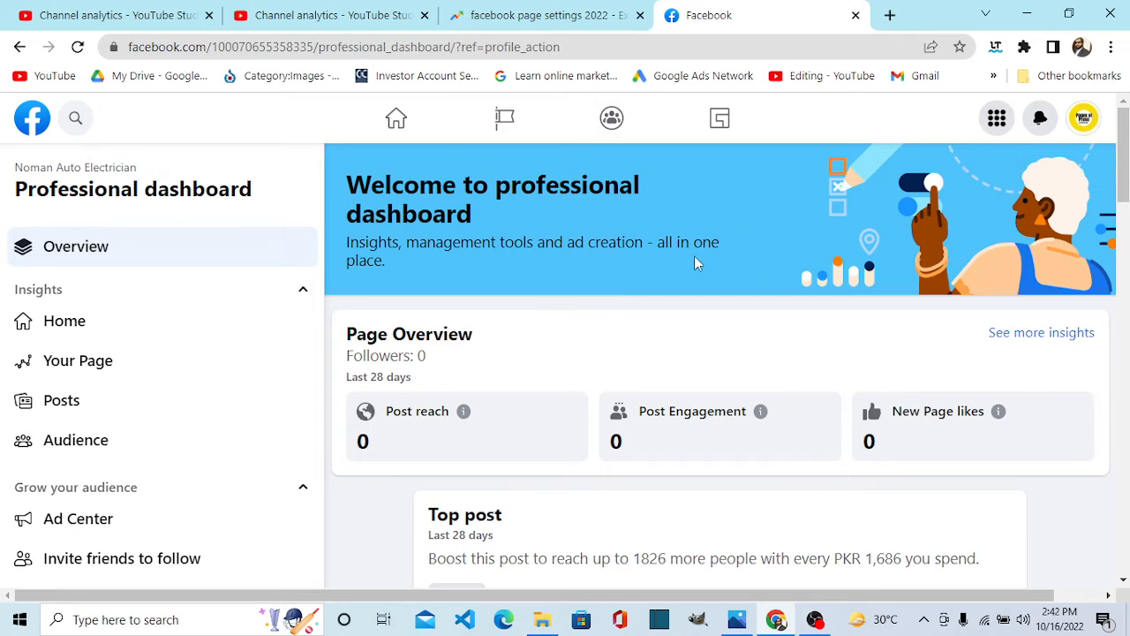
mouse_move(395, 117)
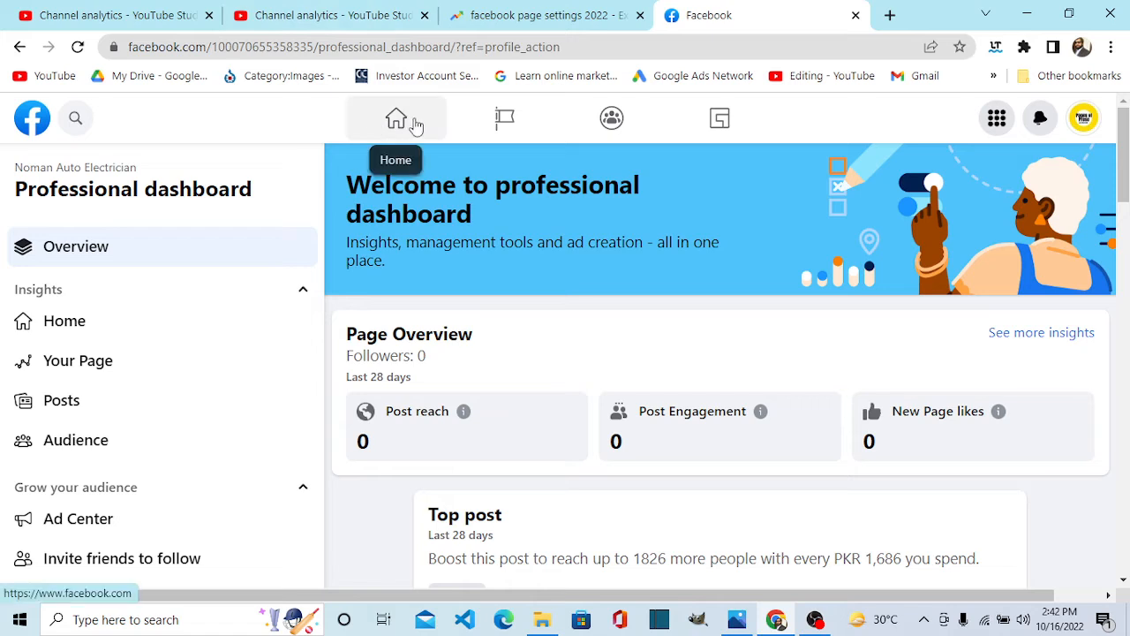
mouse_move(404, 120)
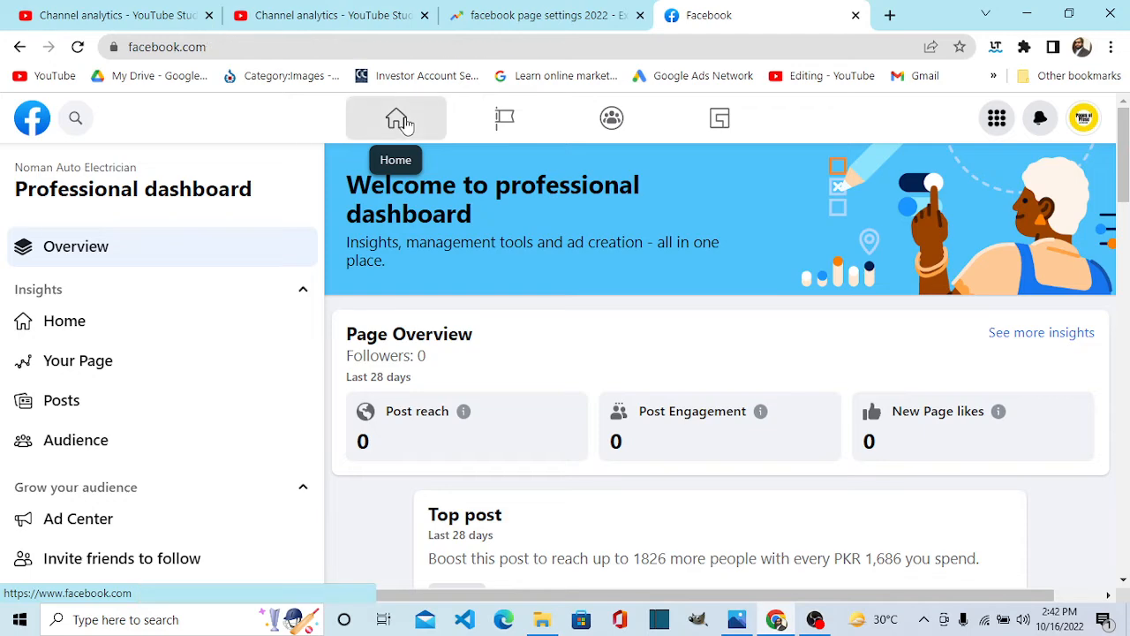
- Go to the Page's home feed and browse down through its posts
left_click(396, 116)
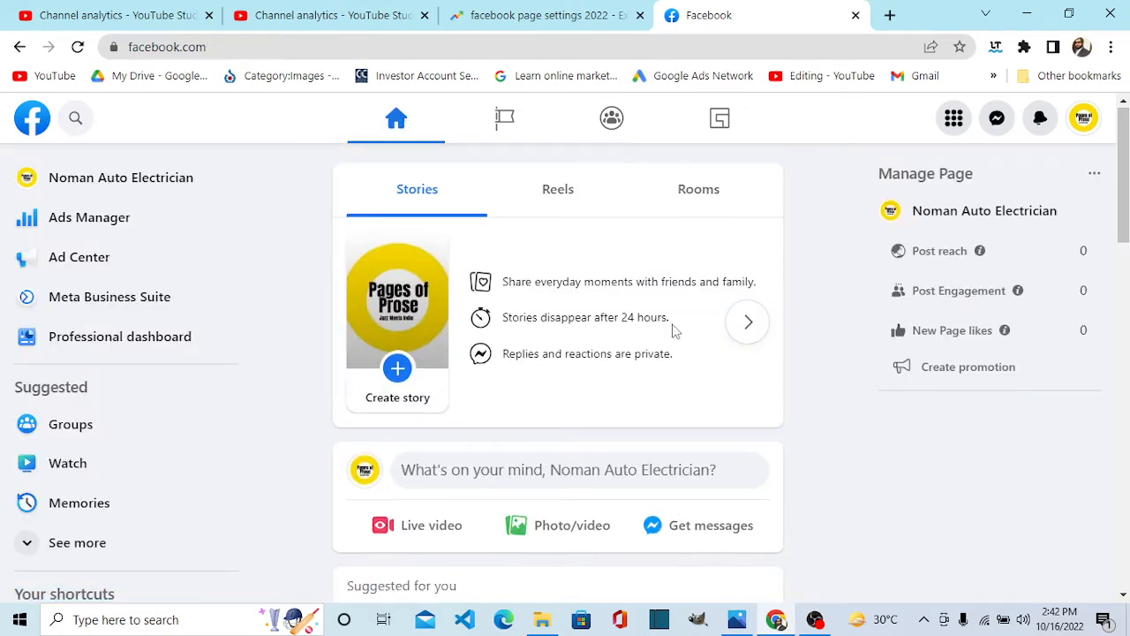
scroll("down", 3)
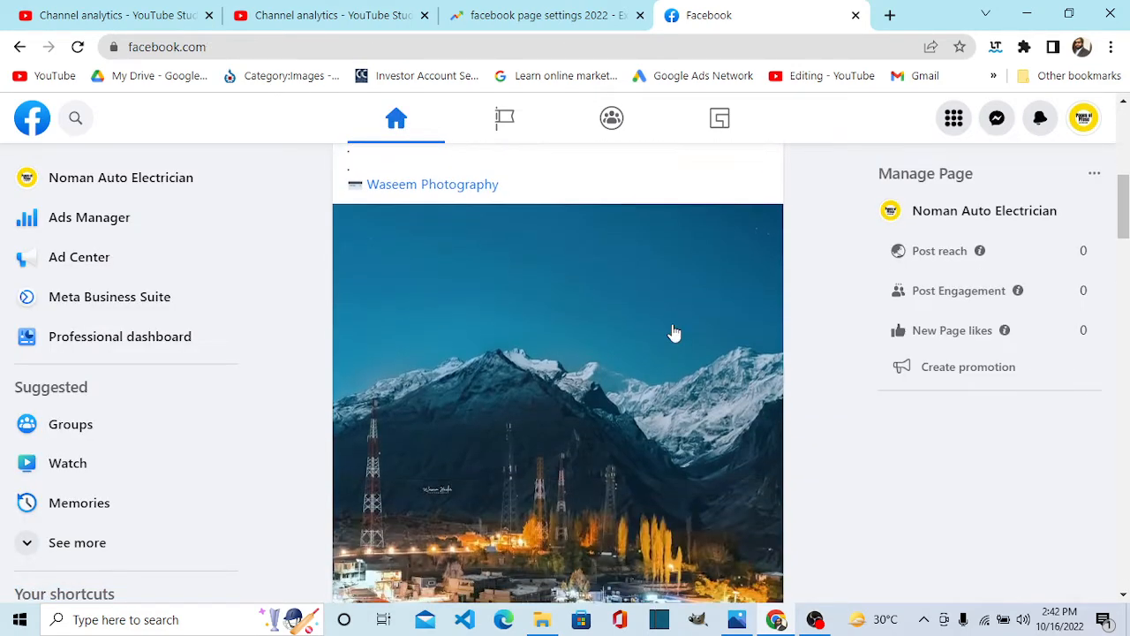
scroll("down", 3)
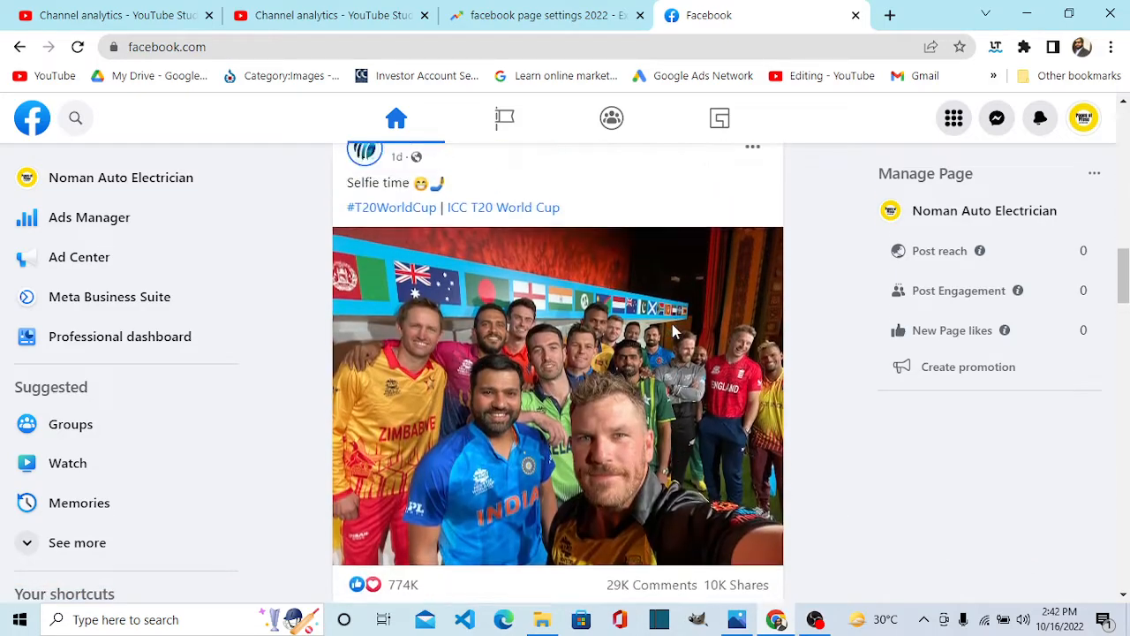
scroll("down", 3)
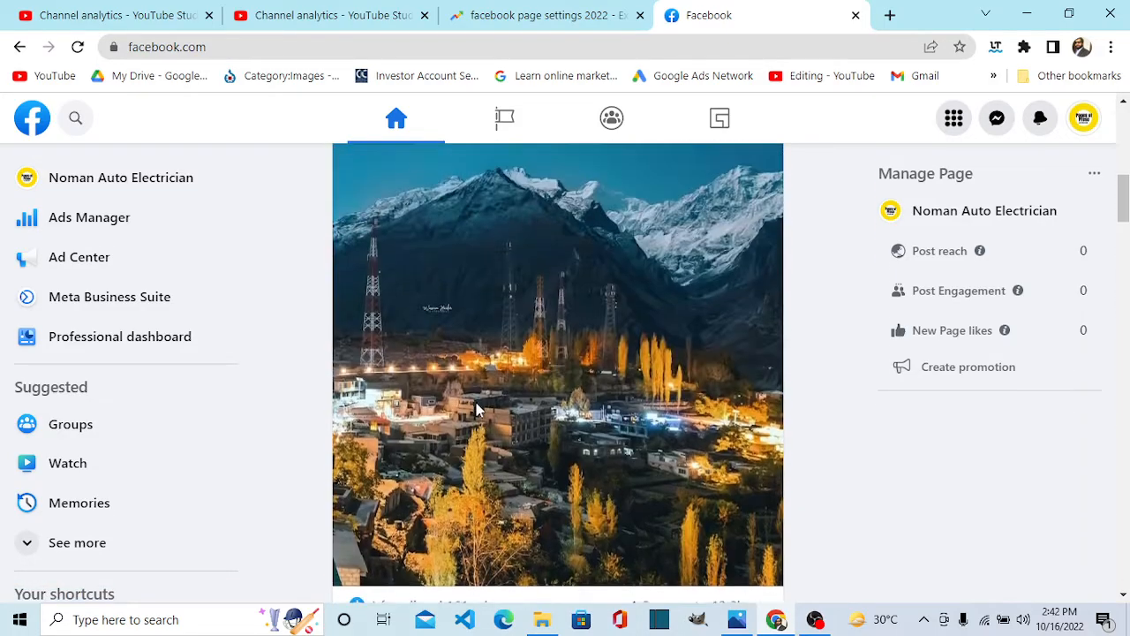
scroll("down", 3)
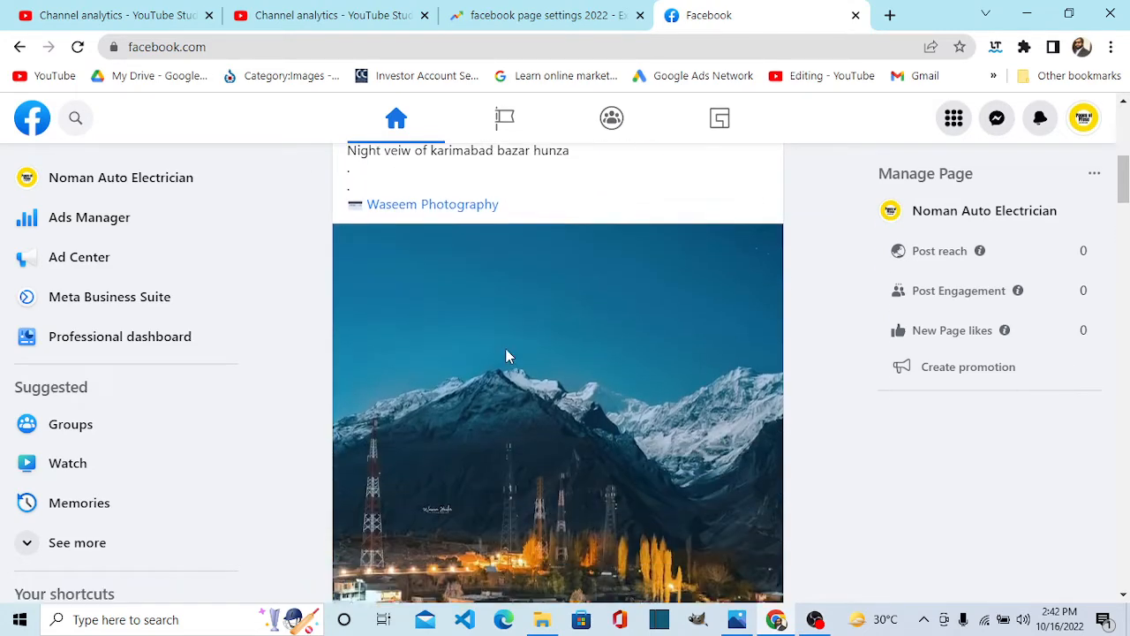
scroll("down", 3)
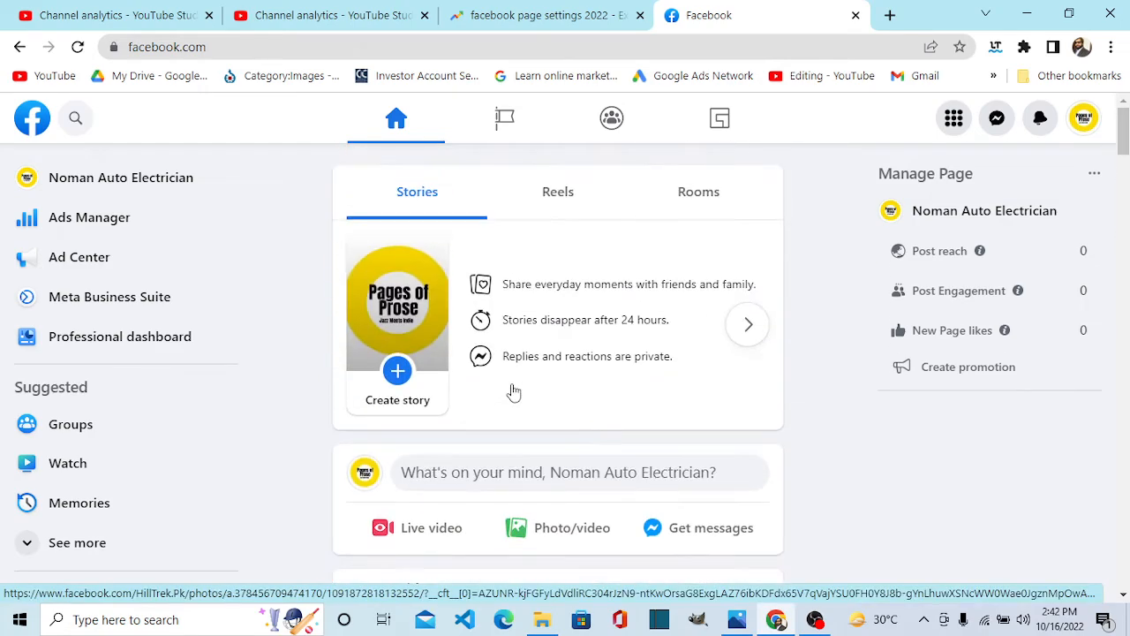
mouse_move(505, 117)
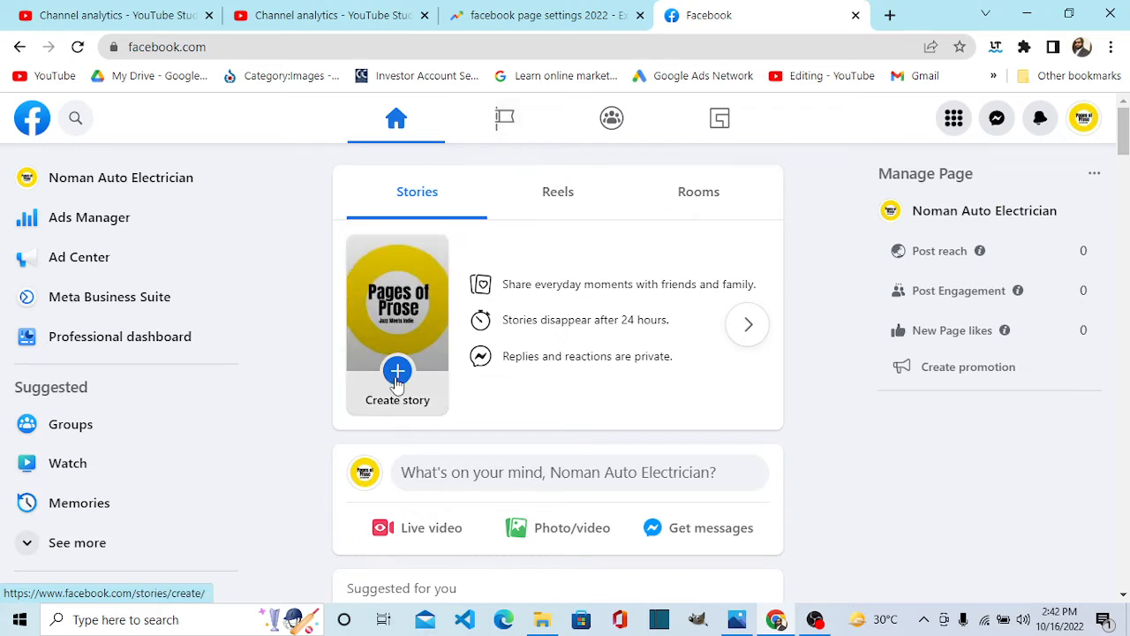
mouse_move(399, 378)
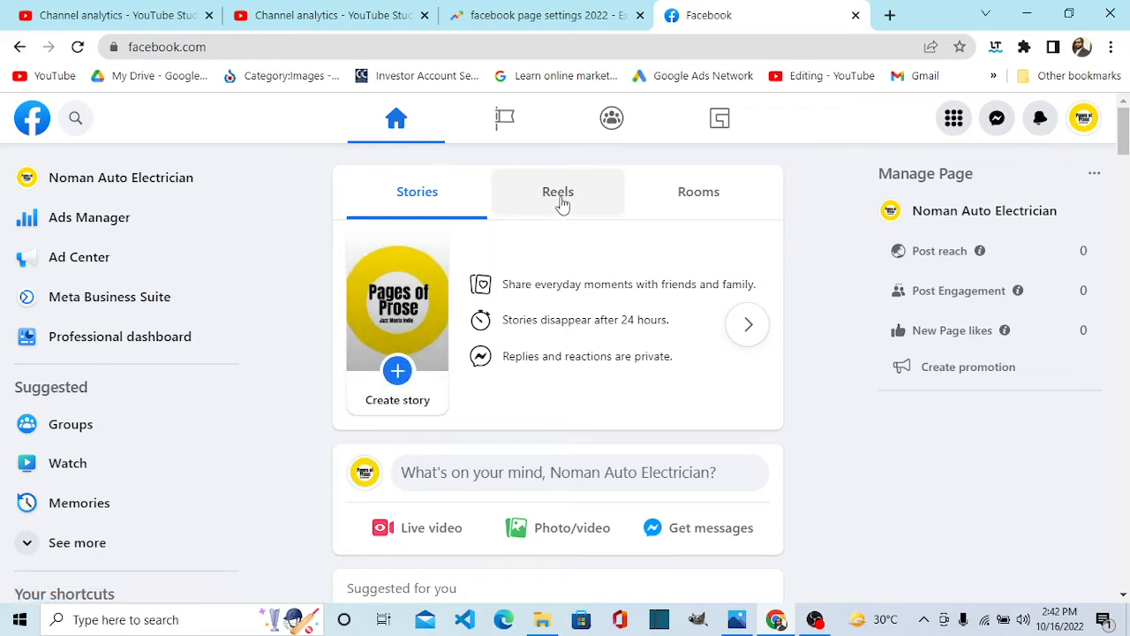
- Show the Reels row instead of Stories above the feed and browse it
left_click(558, 191)
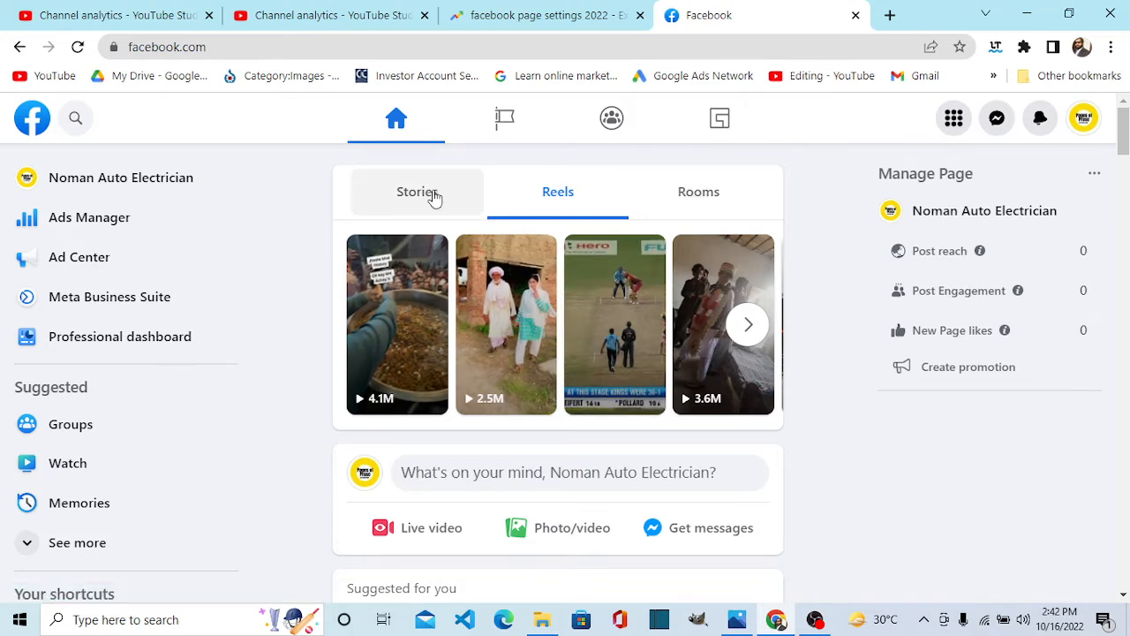
scroll("down", 3)
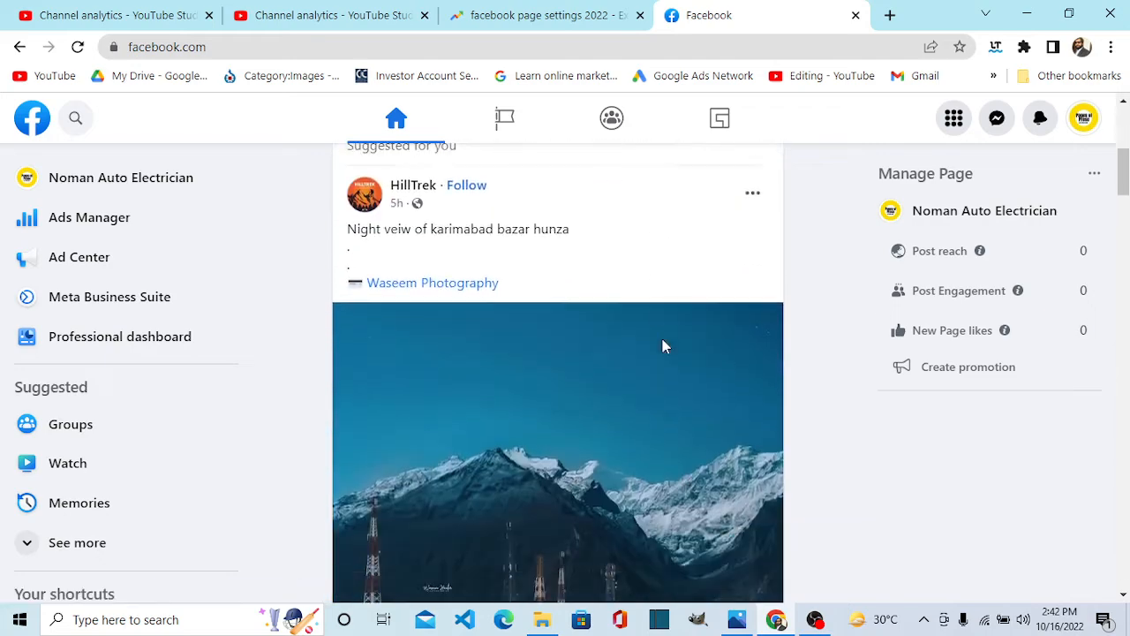
scroll("down", 3)
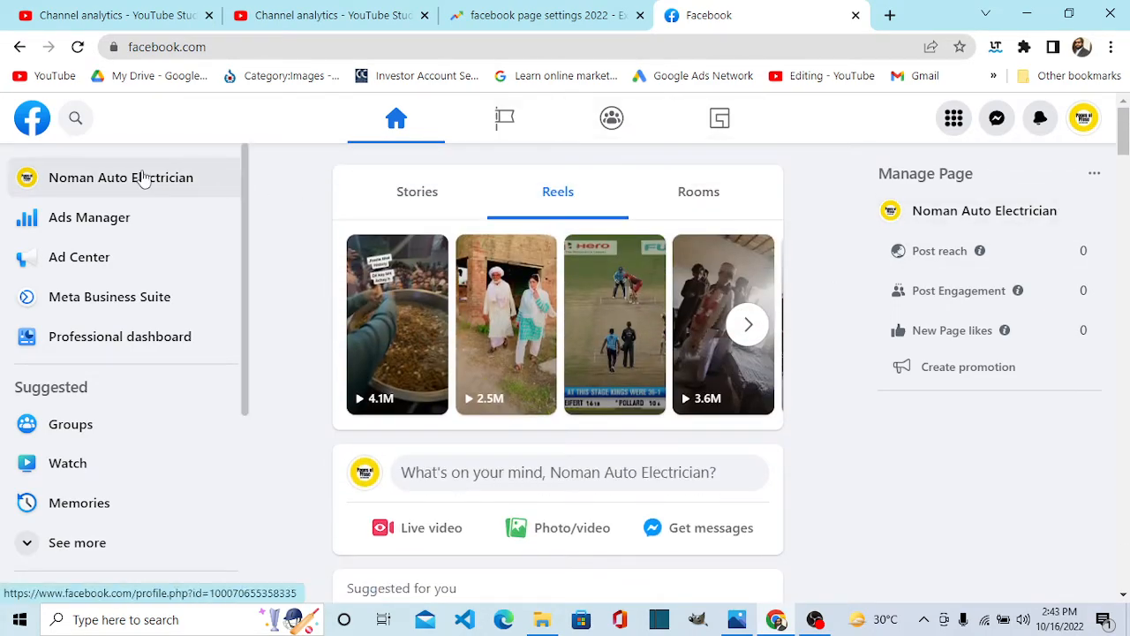
- Go to the auto electrician business Page's own profile from the left sidebar to see its cover photo
left_click(120, 176)
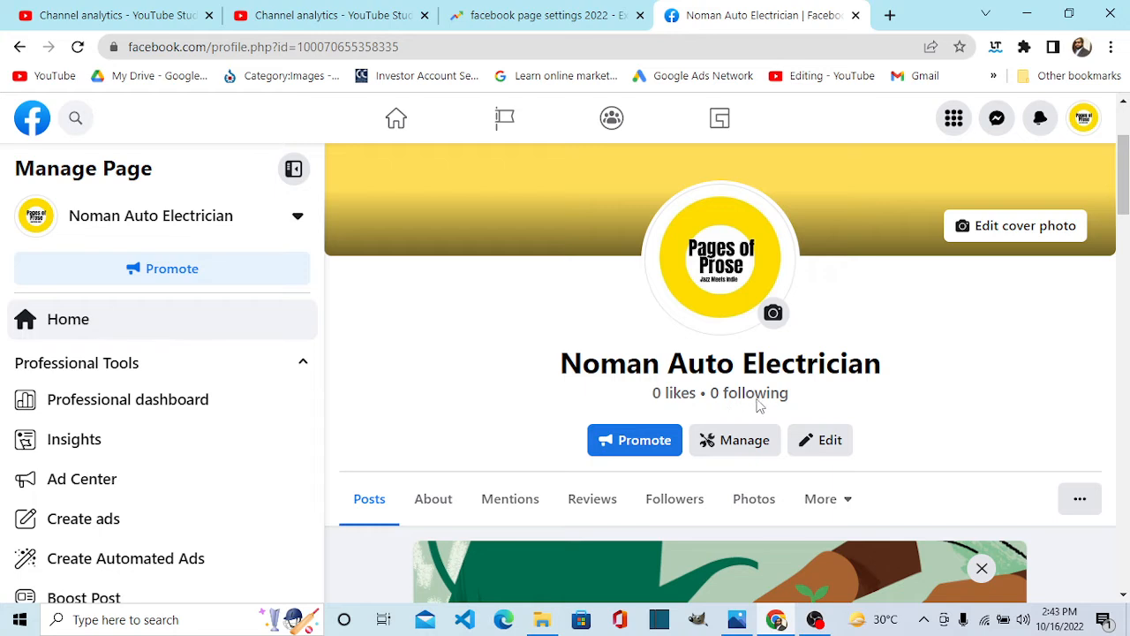
mouse_move(749, 392)
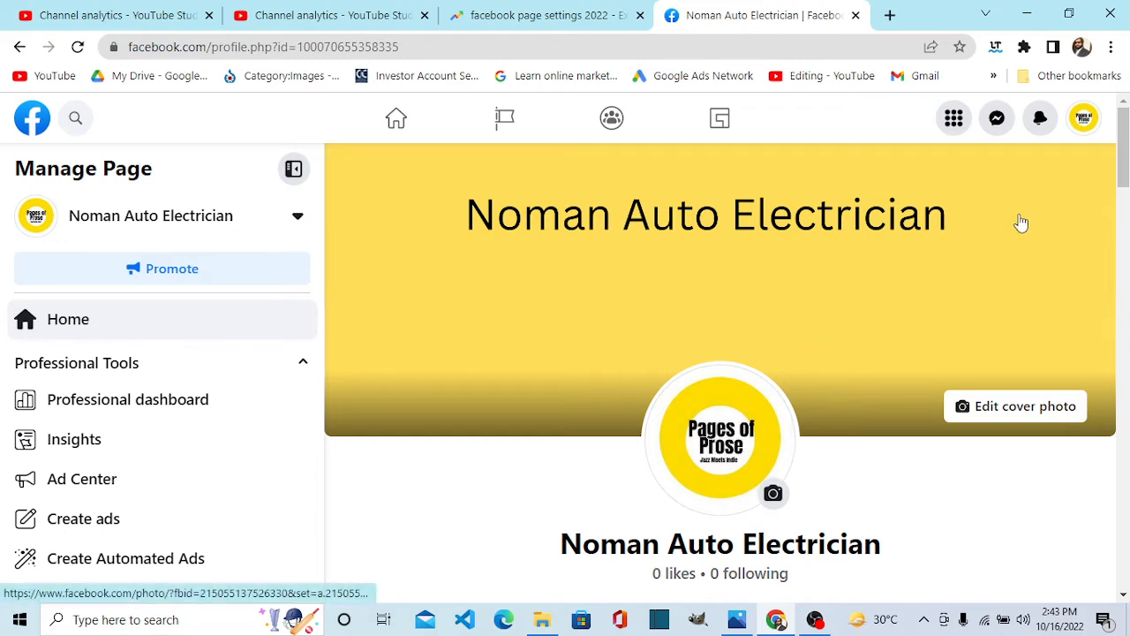
mouse_move(1085, 116)
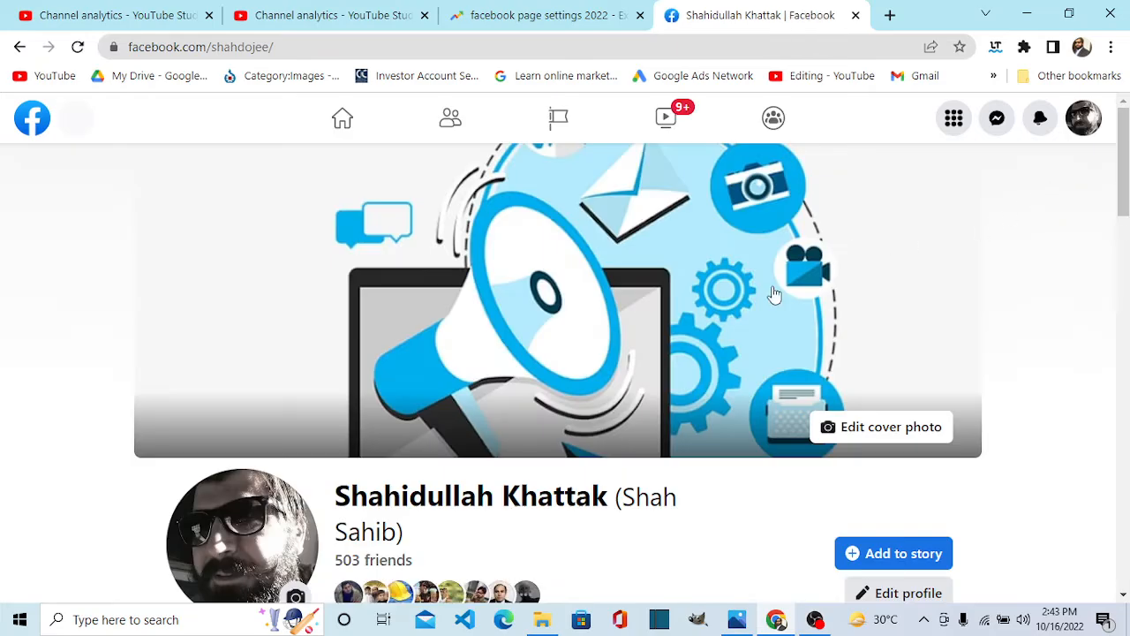
- Switch back to the personal profile via the account menu and show its home feed of friends' stories
scroll("down", 3)
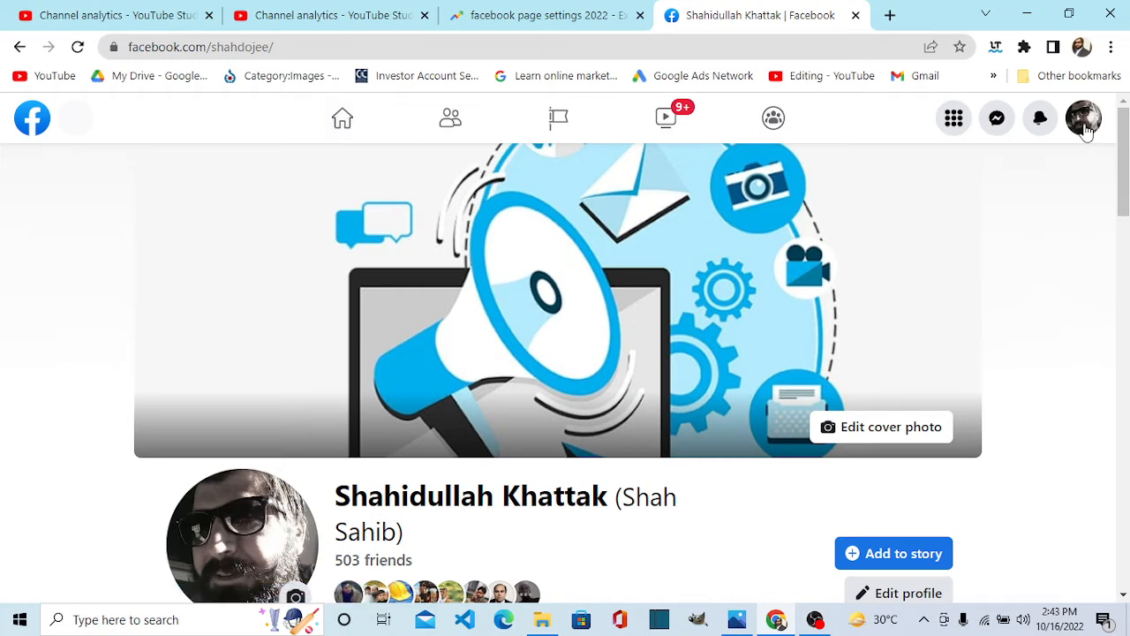
left_click(1085, 117)
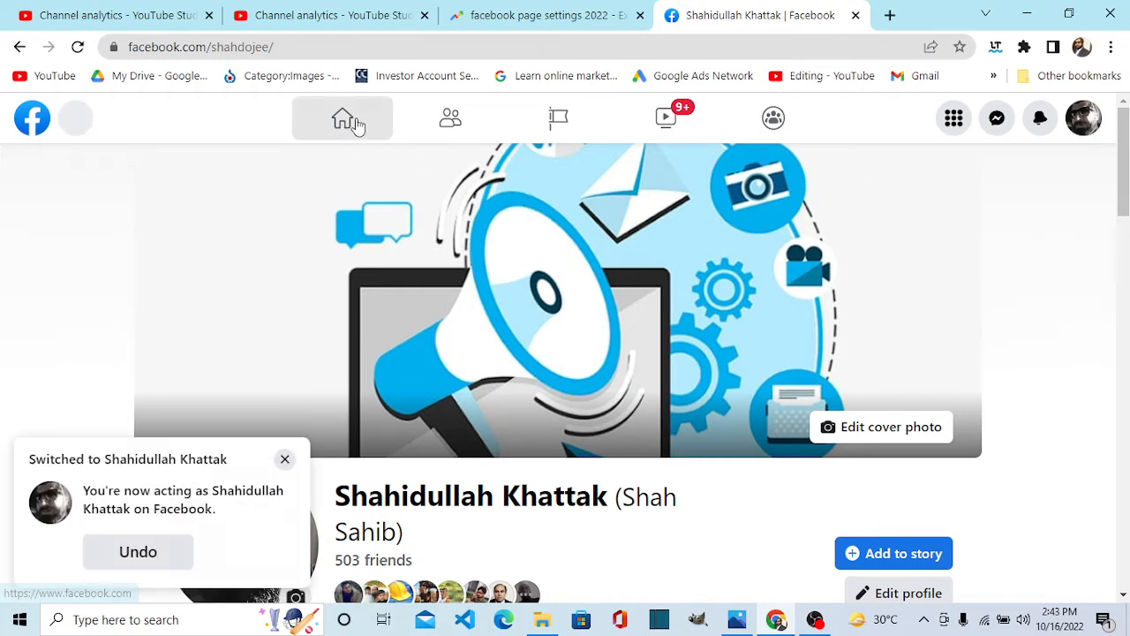
left_click(342, 116)
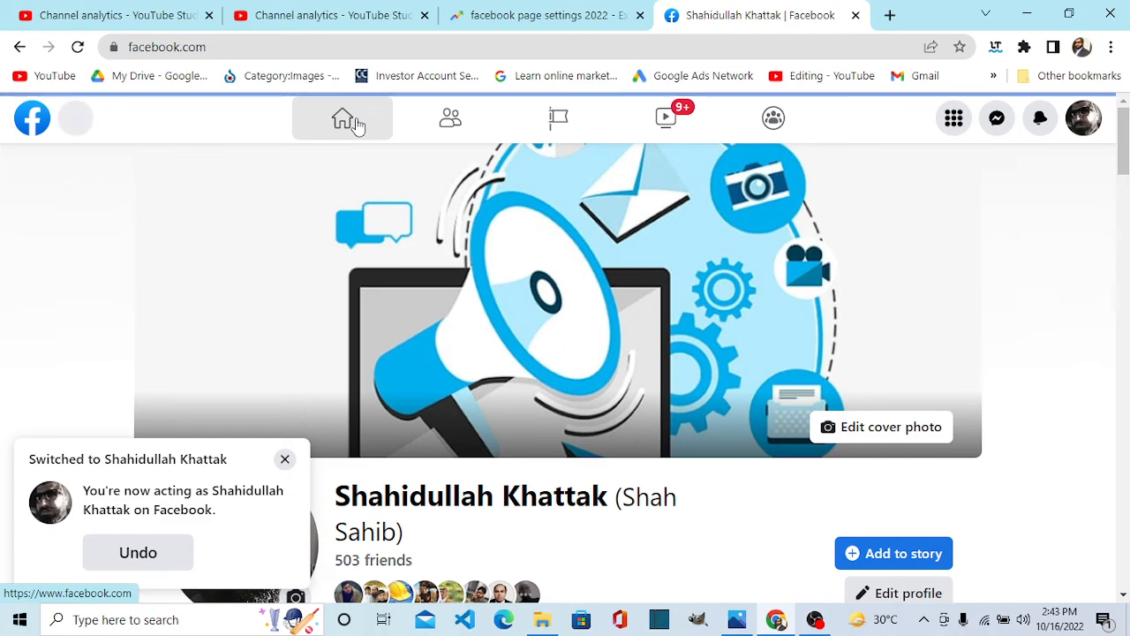
mouse_move(345, 396)
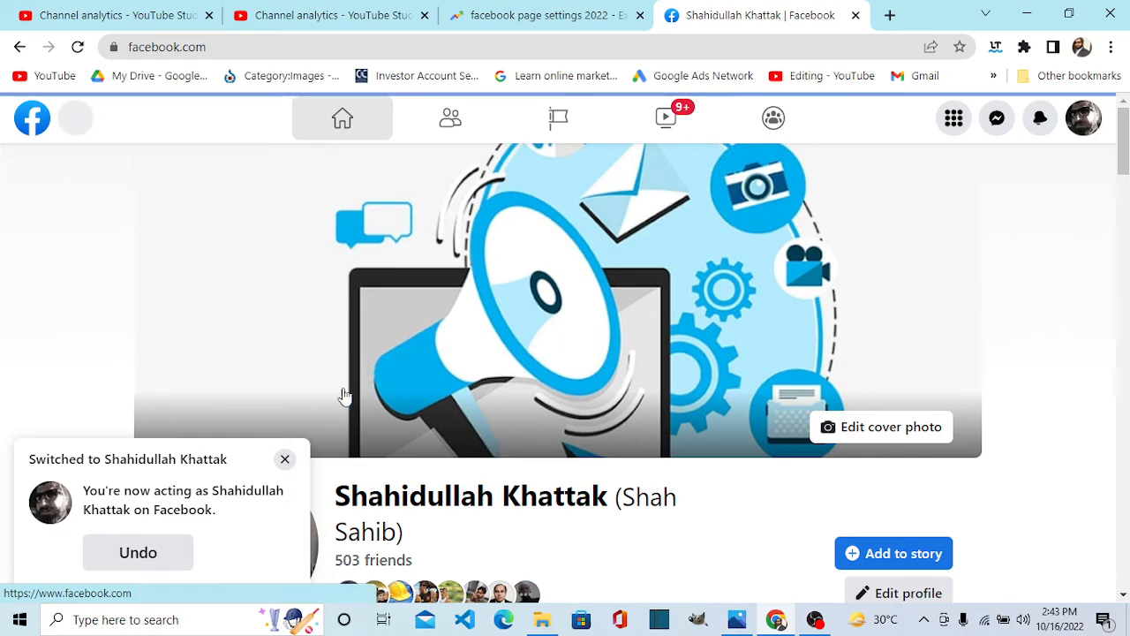
left_click(342, 117)
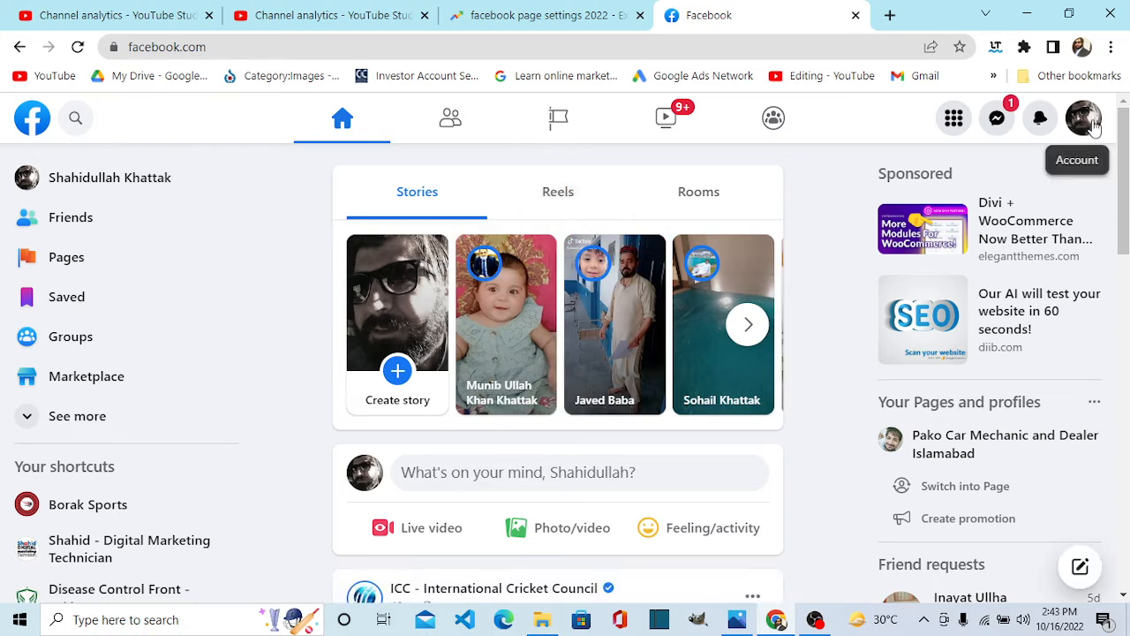
- From See all profiles, switch to acting as Noman Auto Electrician and dismiss the profile-switch notice
left_click(1085, 116)
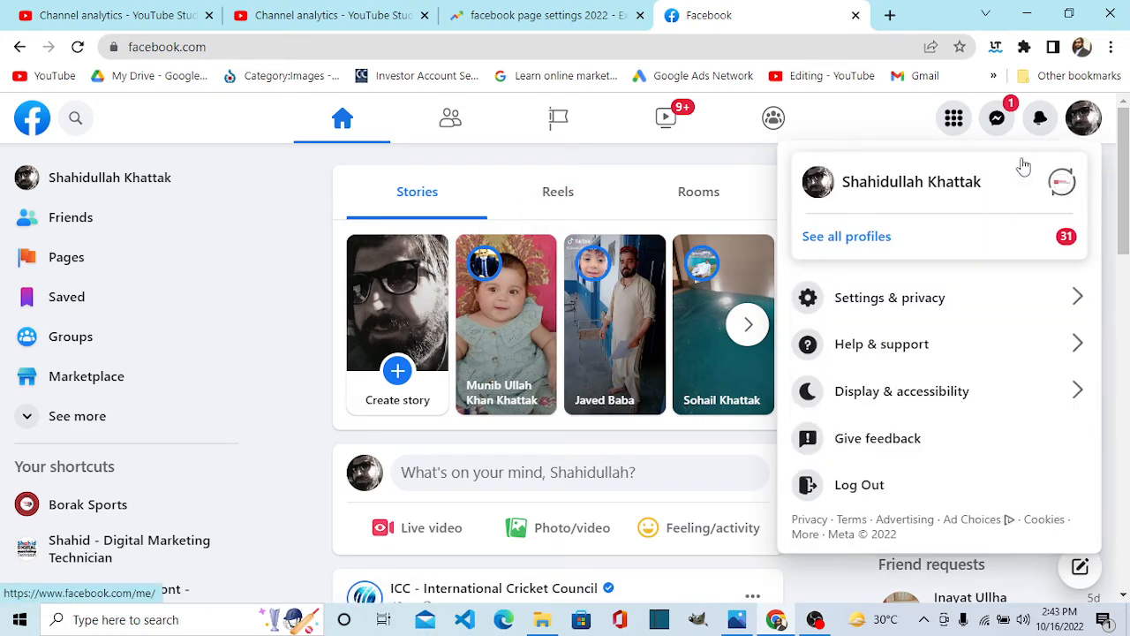
left_click(845, 237)
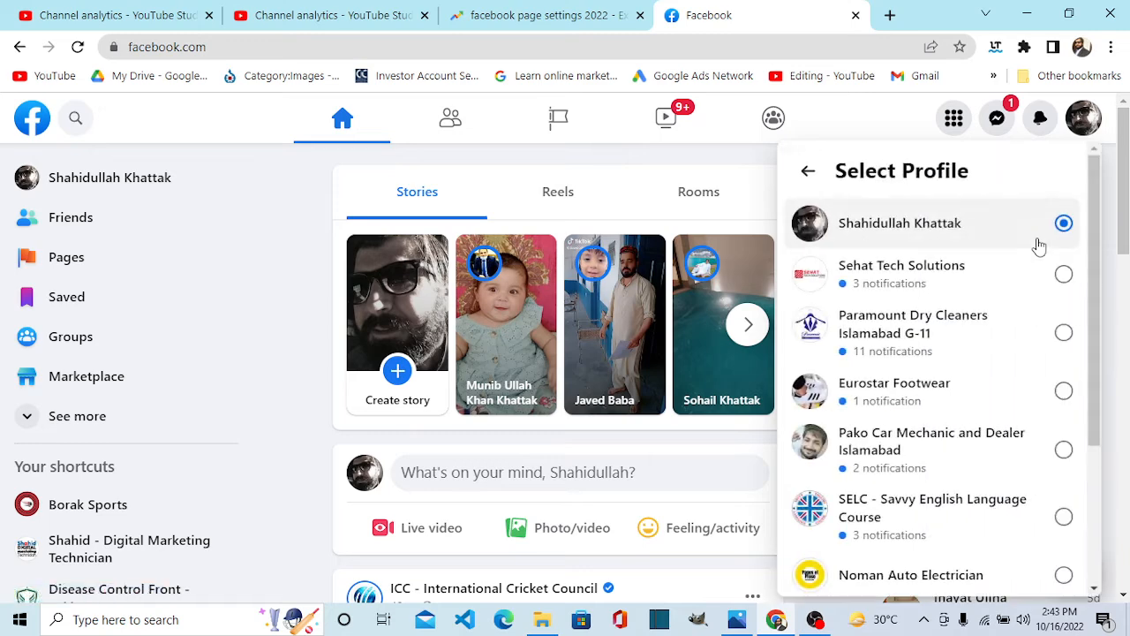
mouse_move(928, 574)
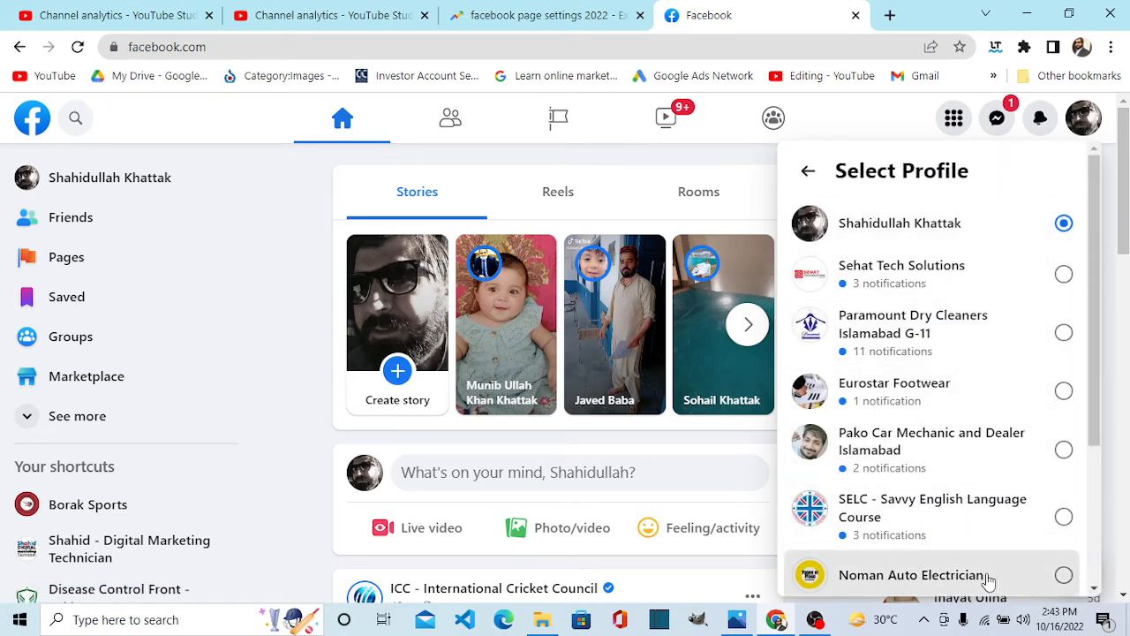
left_click(912, 576)
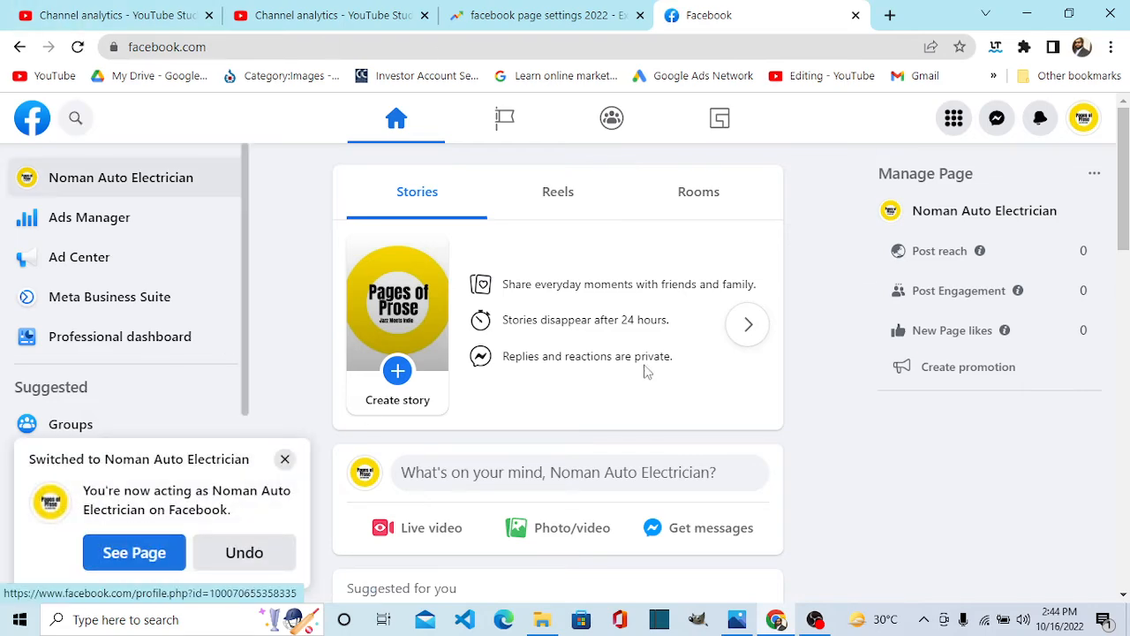
scroll("down", 3)
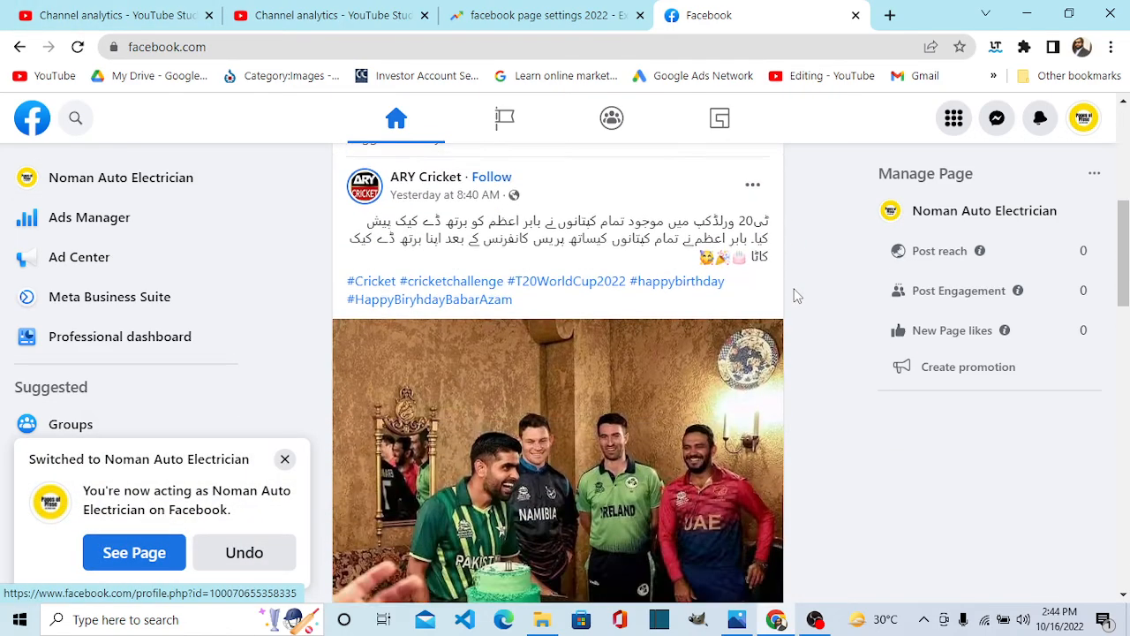
left_click(284, 459)
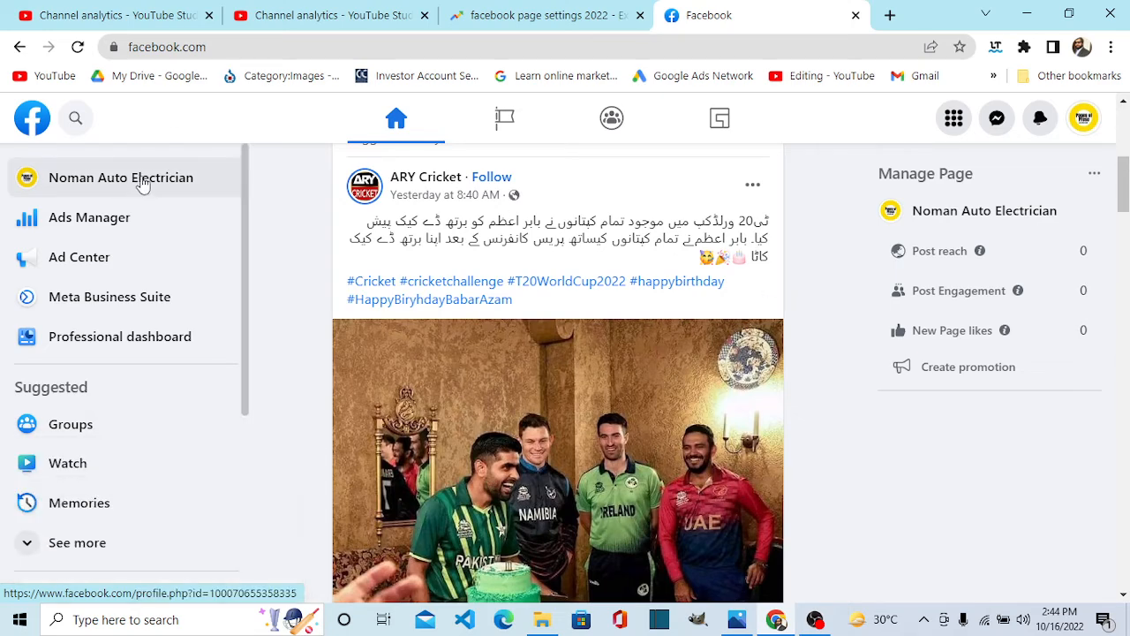
- Go to the Noman Auto Electrician Page profile and scroll through its cover, posts and Intro section
left_click(120, 176)
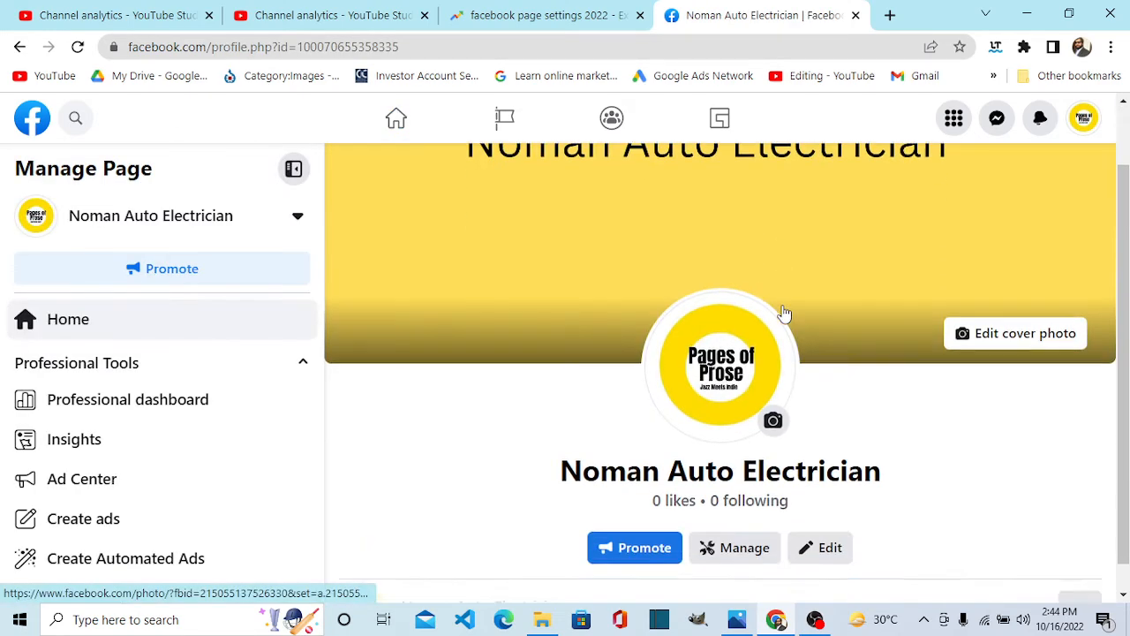
scroll("down", 3)
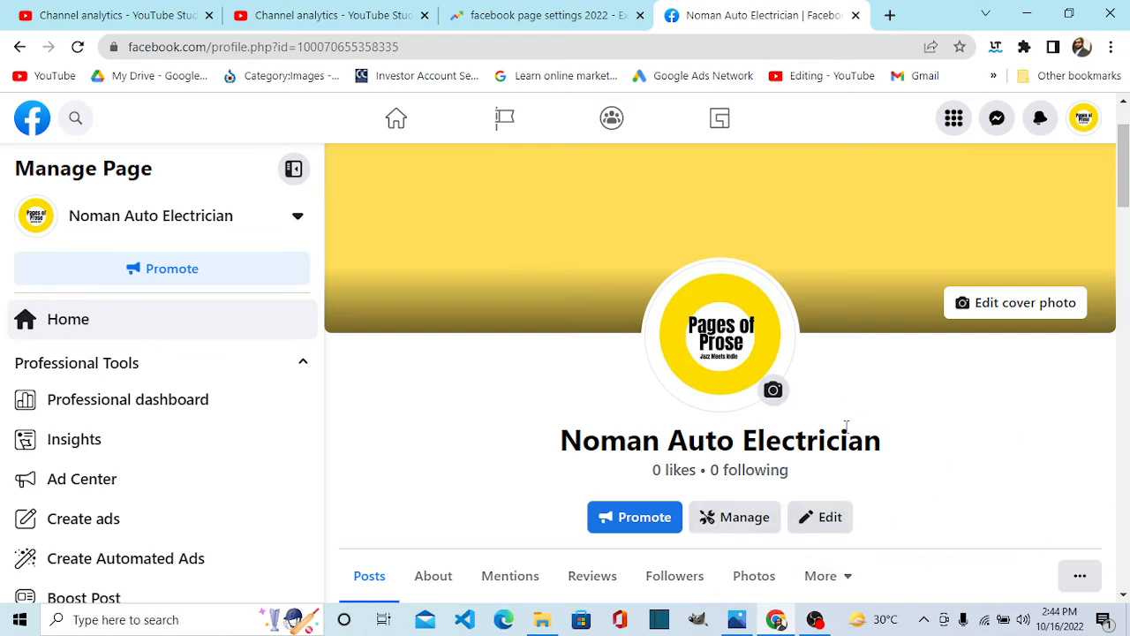
mouse_move(698, 506)
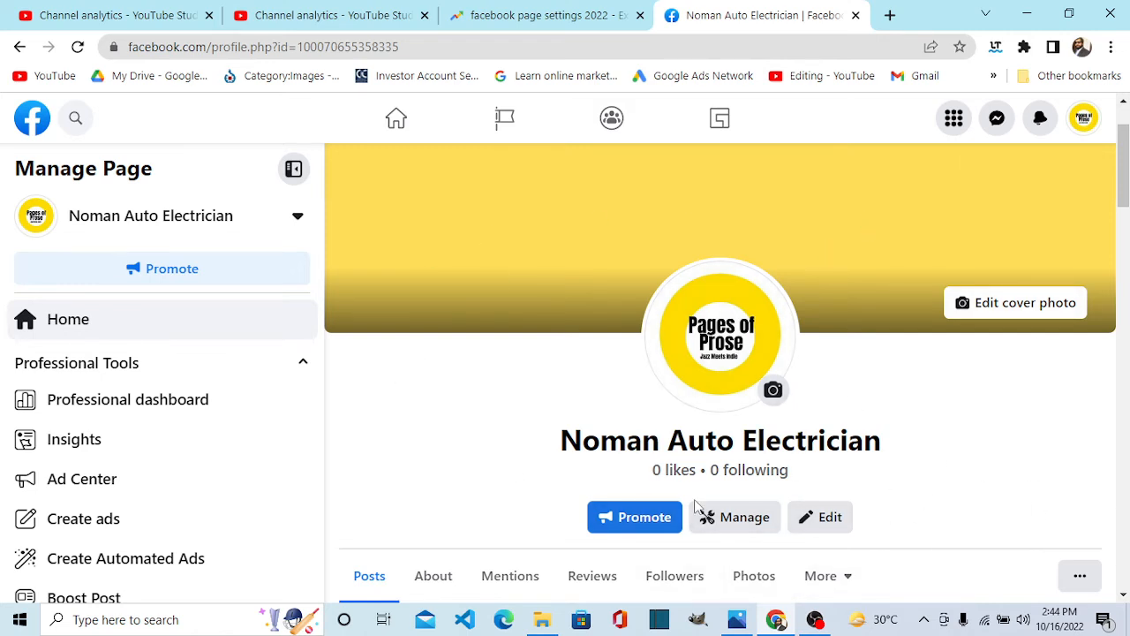
mouse_move(395, 117)
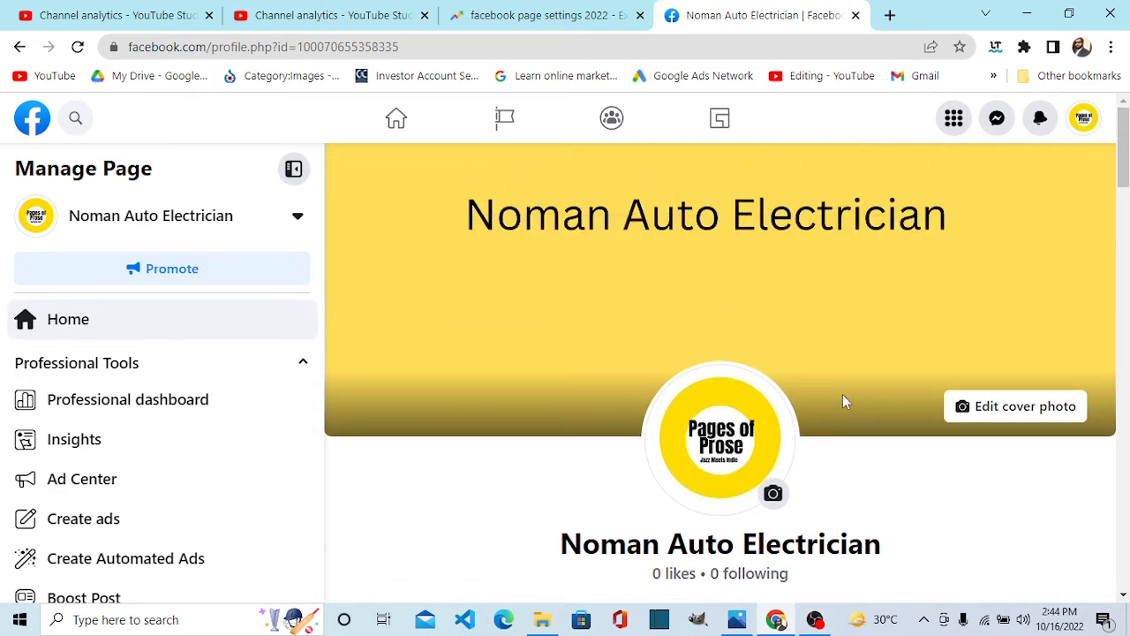
scroll("down", 3)
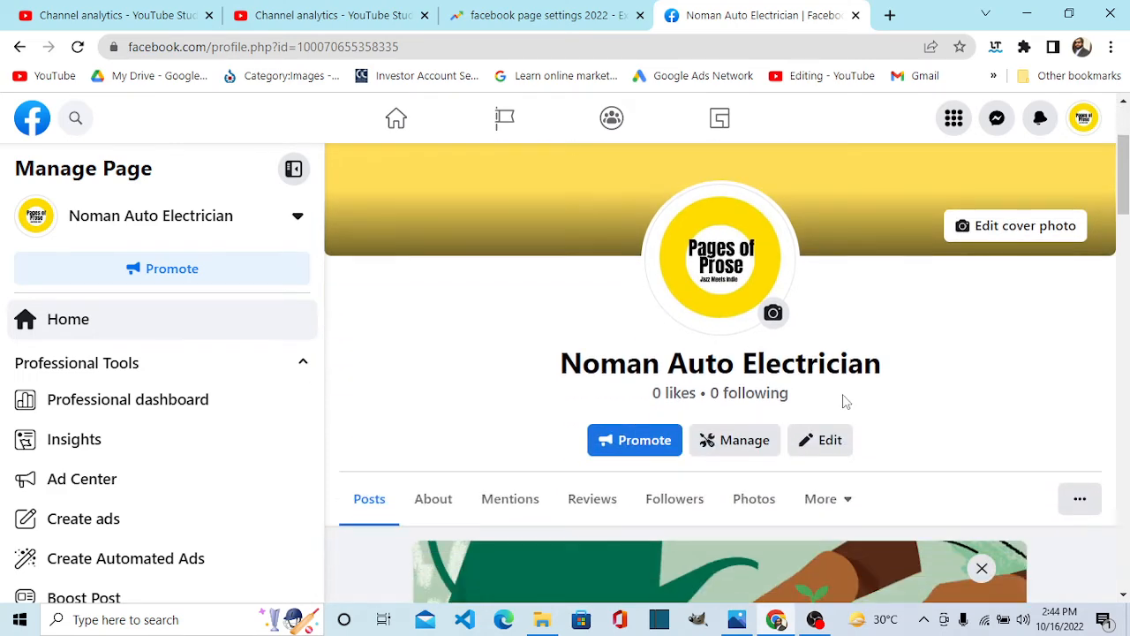
scroll("down", 3)
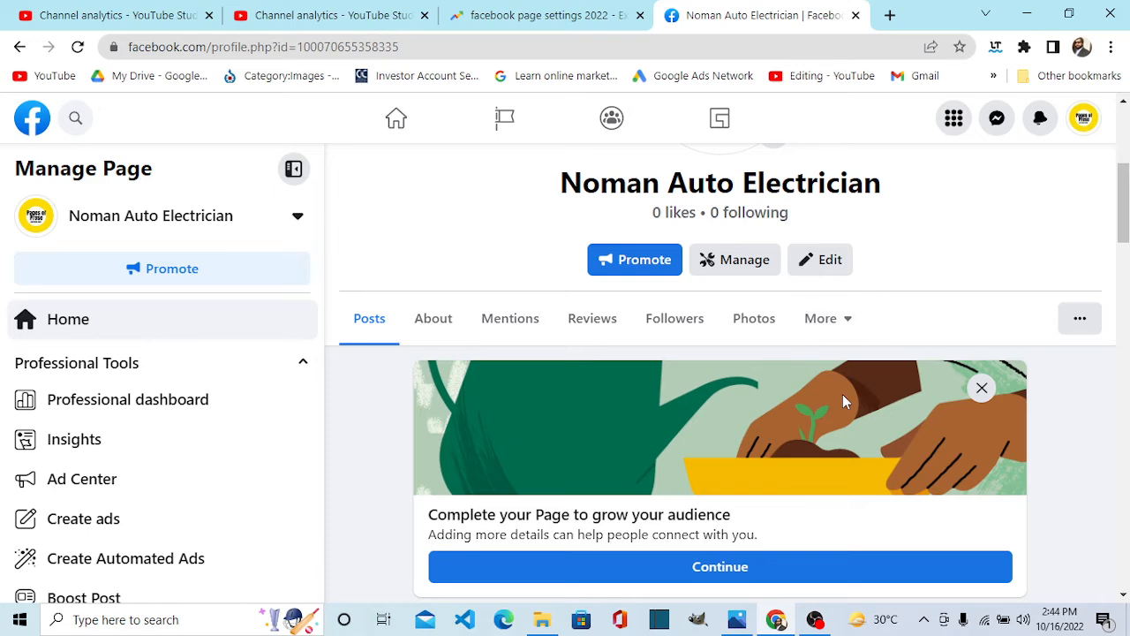
scroll("down", 3)
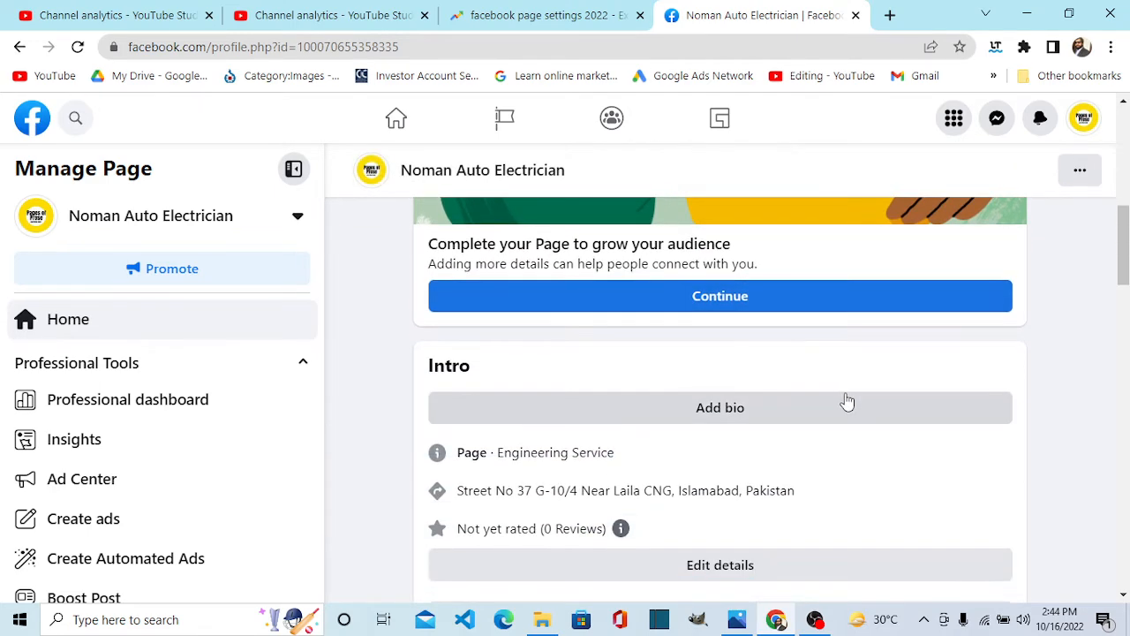
mouse_move(852, 403)
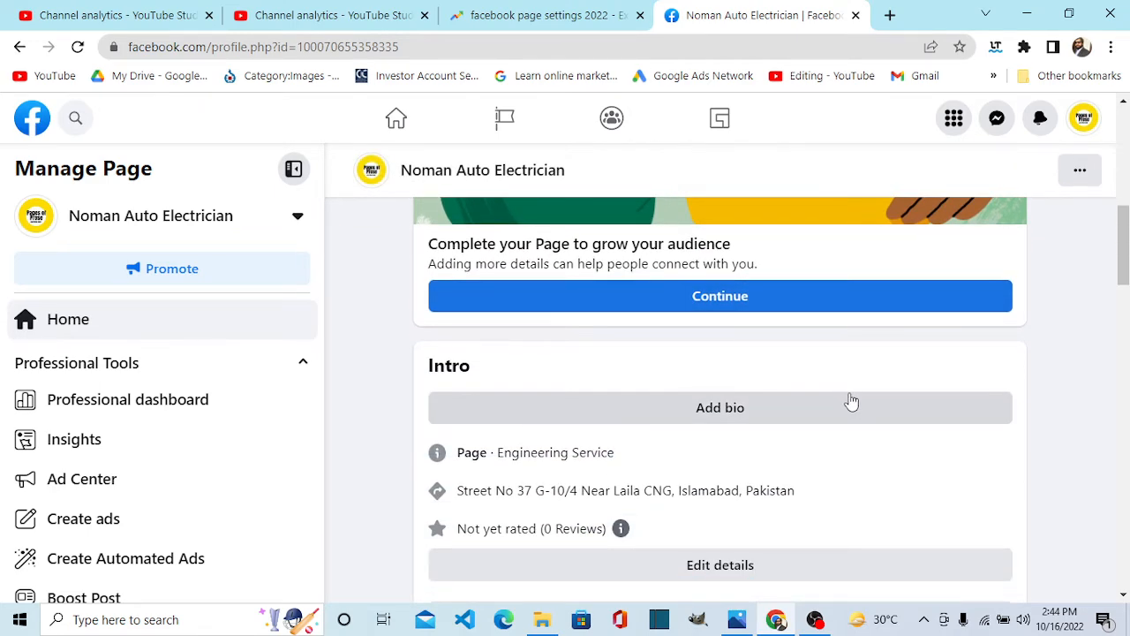
mouse_move(853, 395)
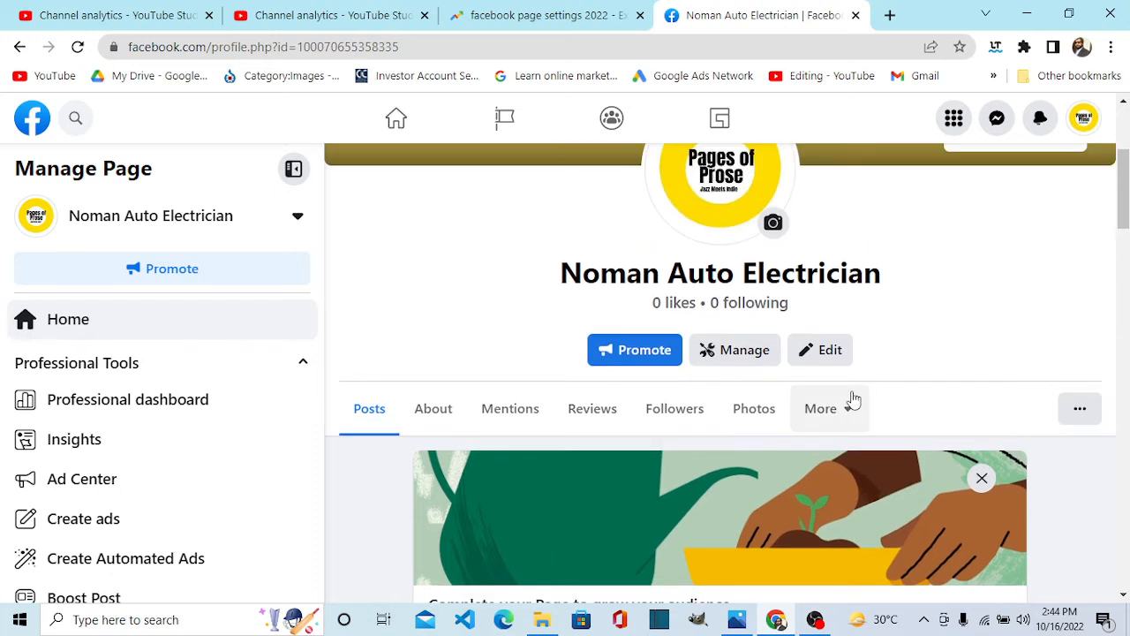
mouse_move(853, 399)
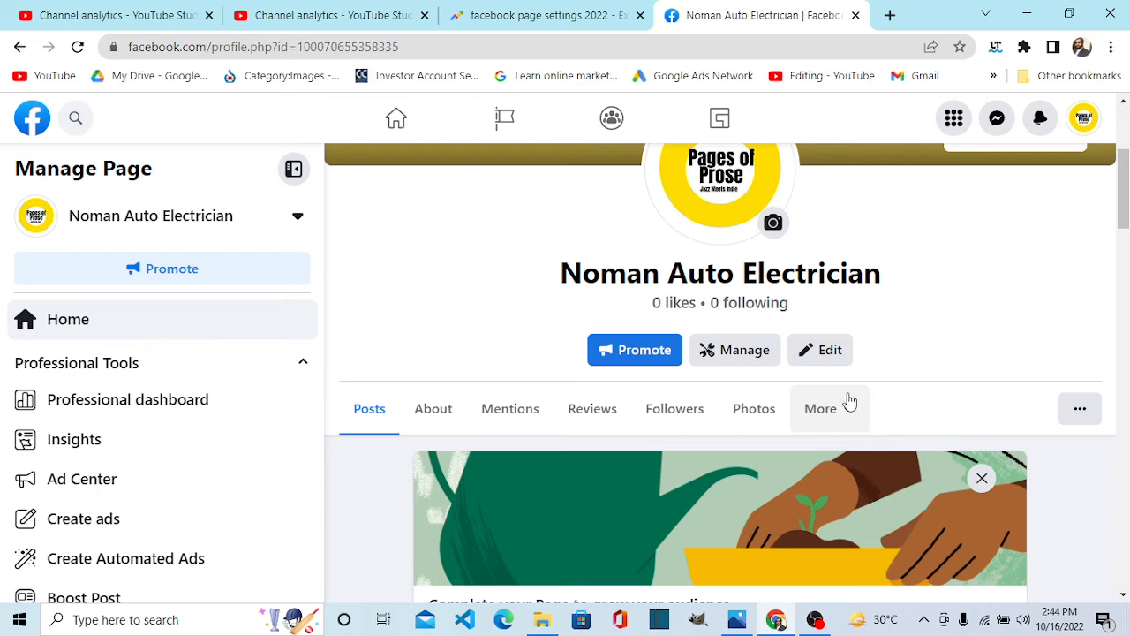
scroll("down", 3)
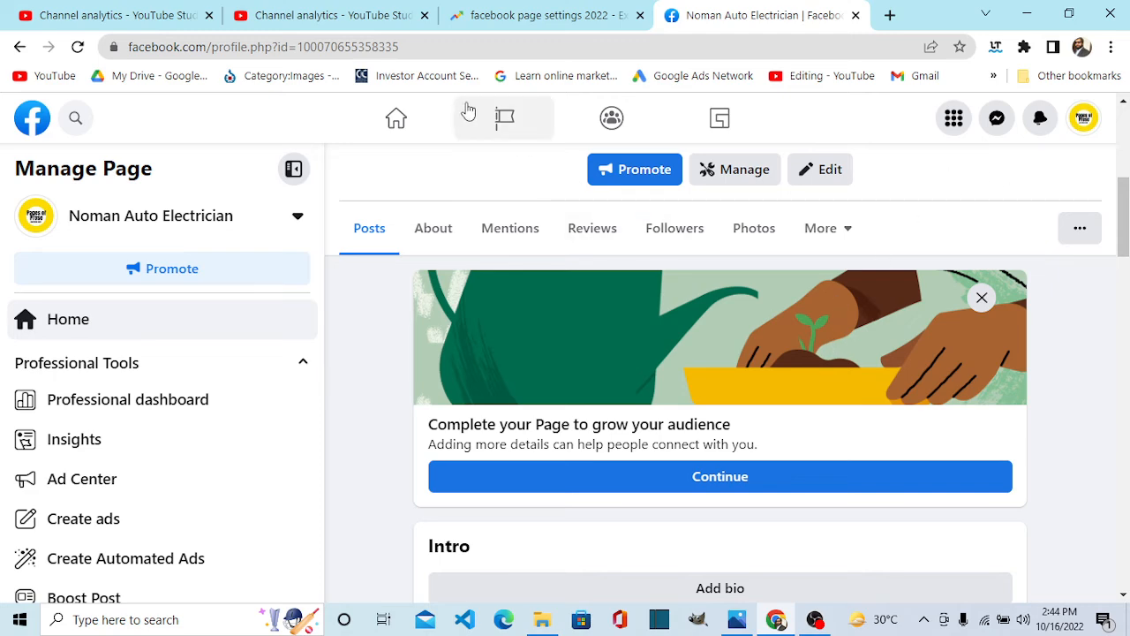
- Return to the home feed as the Noman Auto Electrician Page and browse its stories and posts
left_click(396, 116)
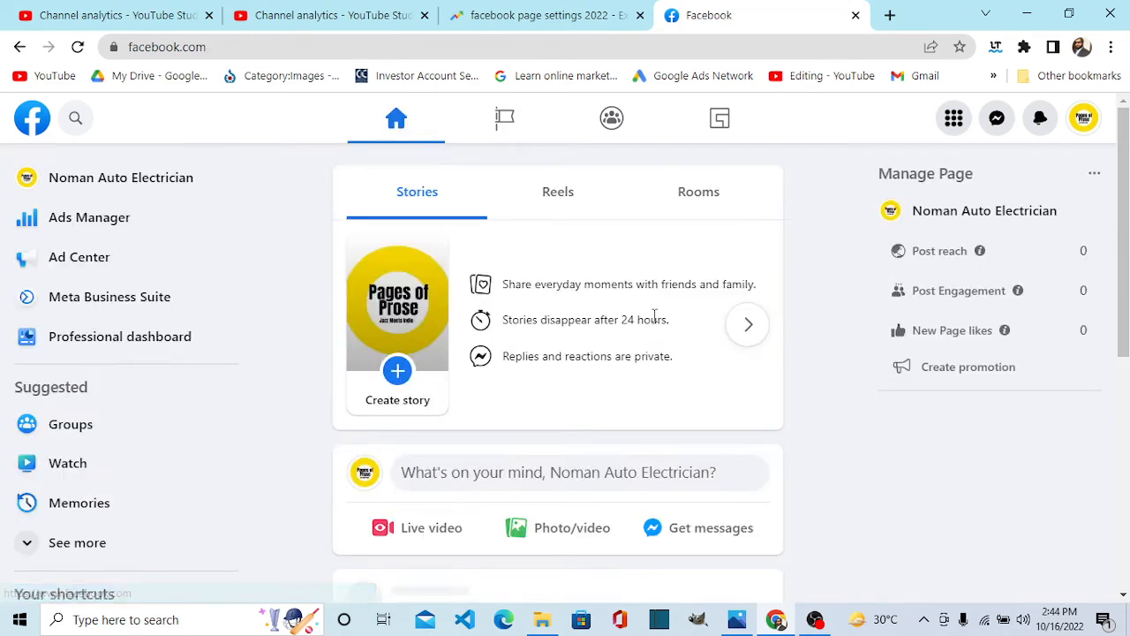
scroll("down", 3)
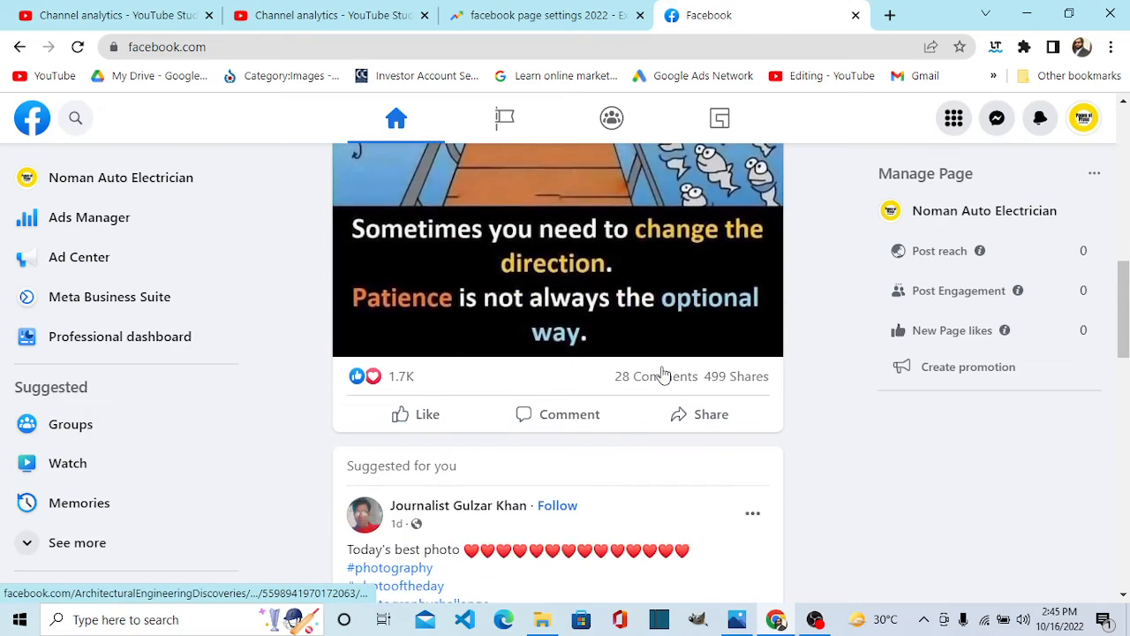
scroll("down", 3)
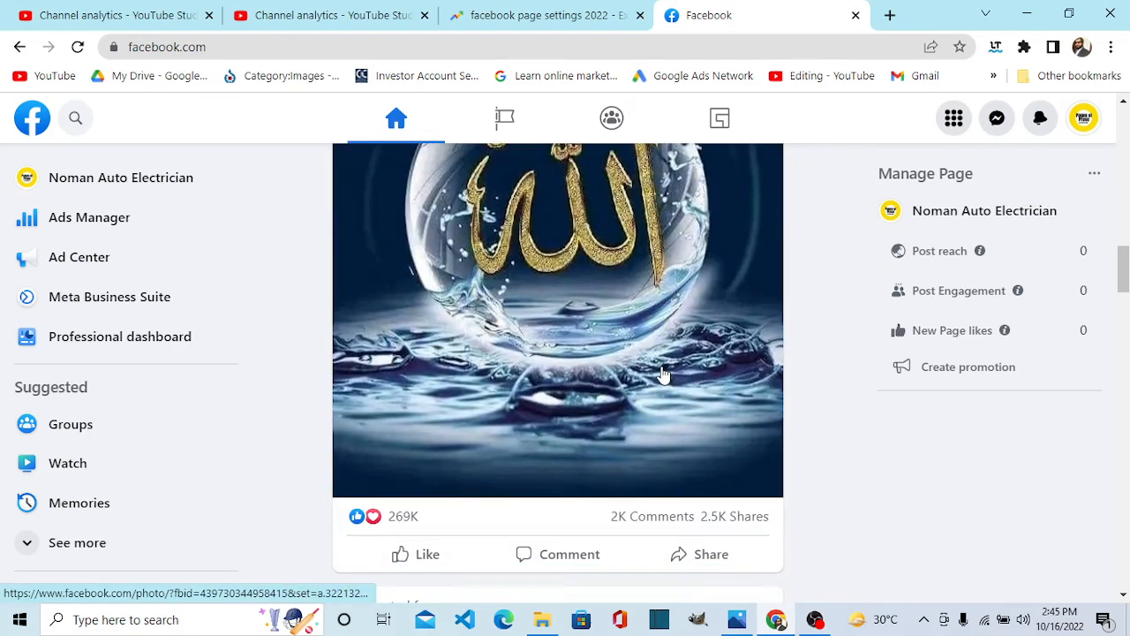
scroll("down", 3)
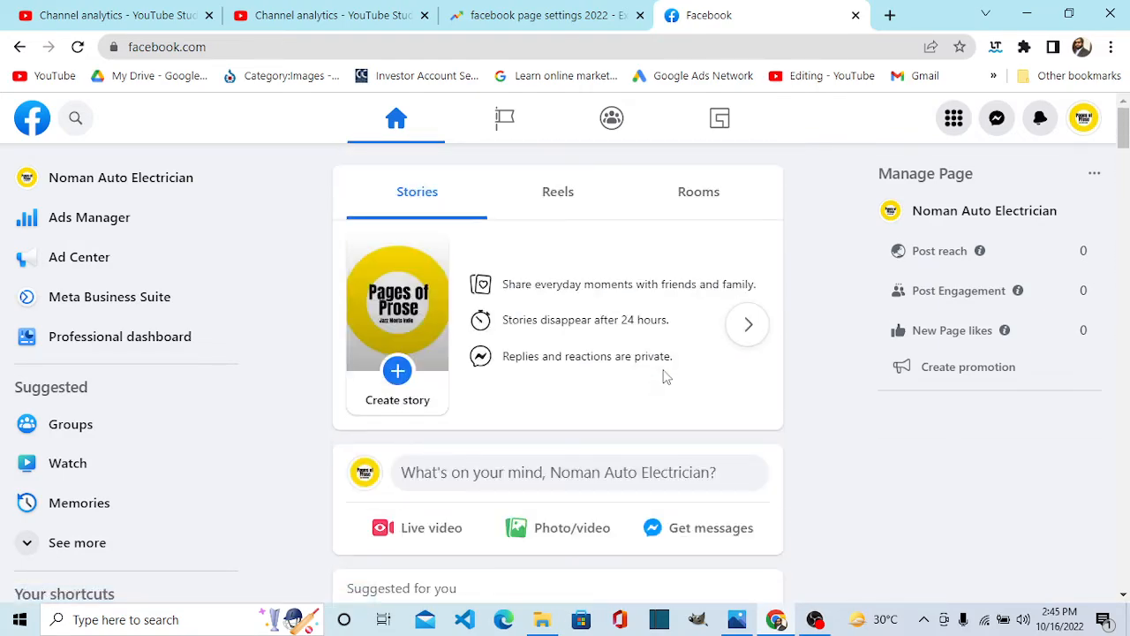
mouse_move(668, 373)
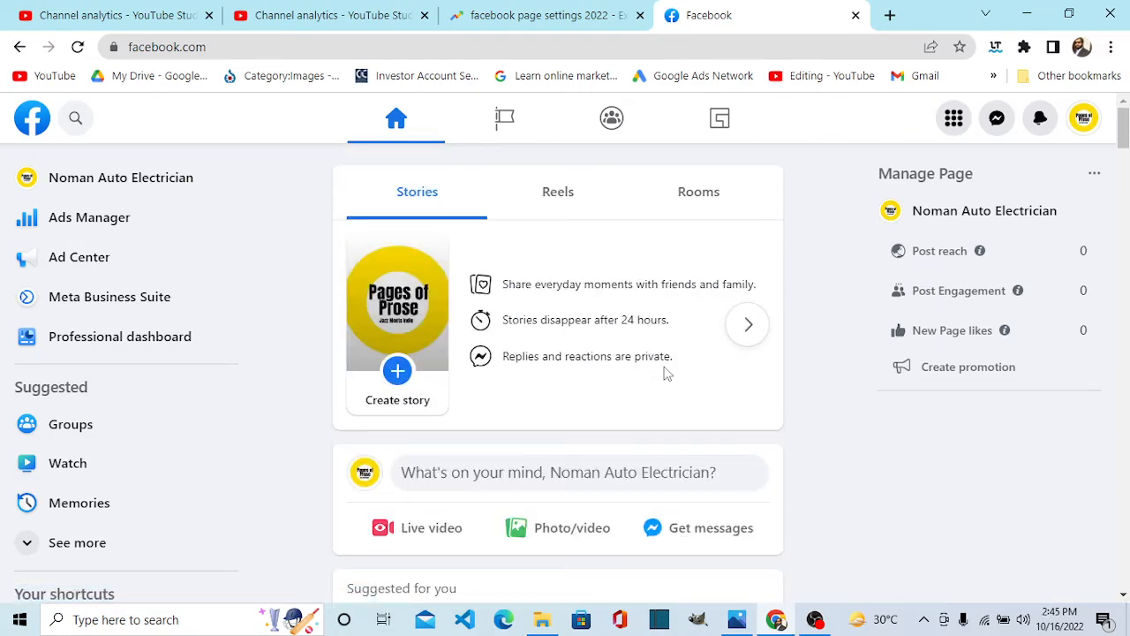
mouse_move(666, 366)
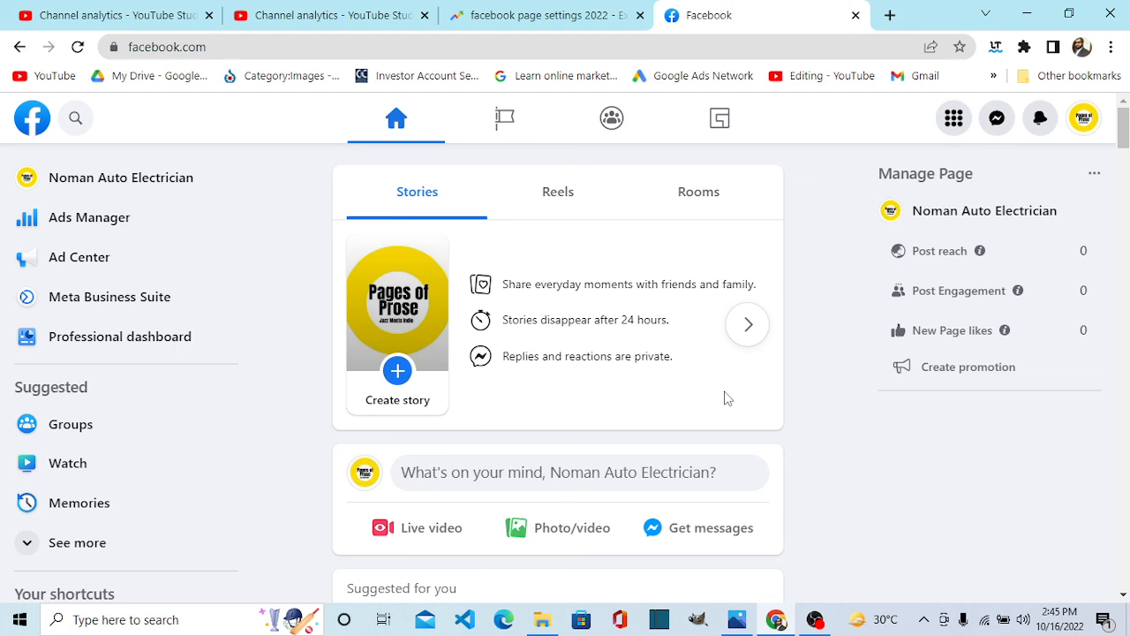
scroll("down", 3)
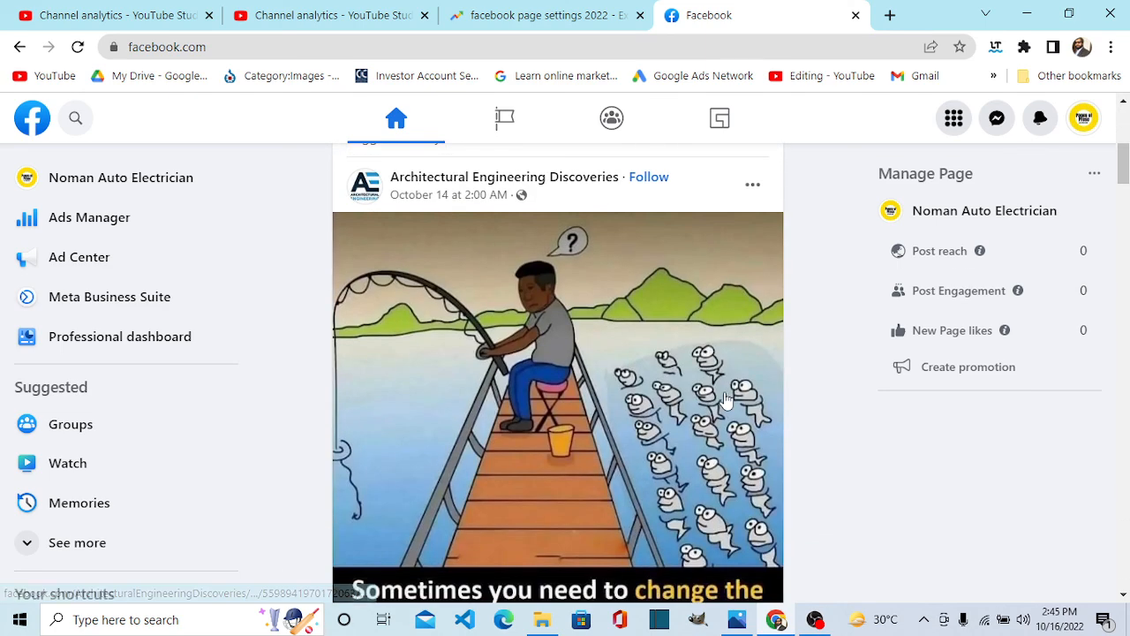